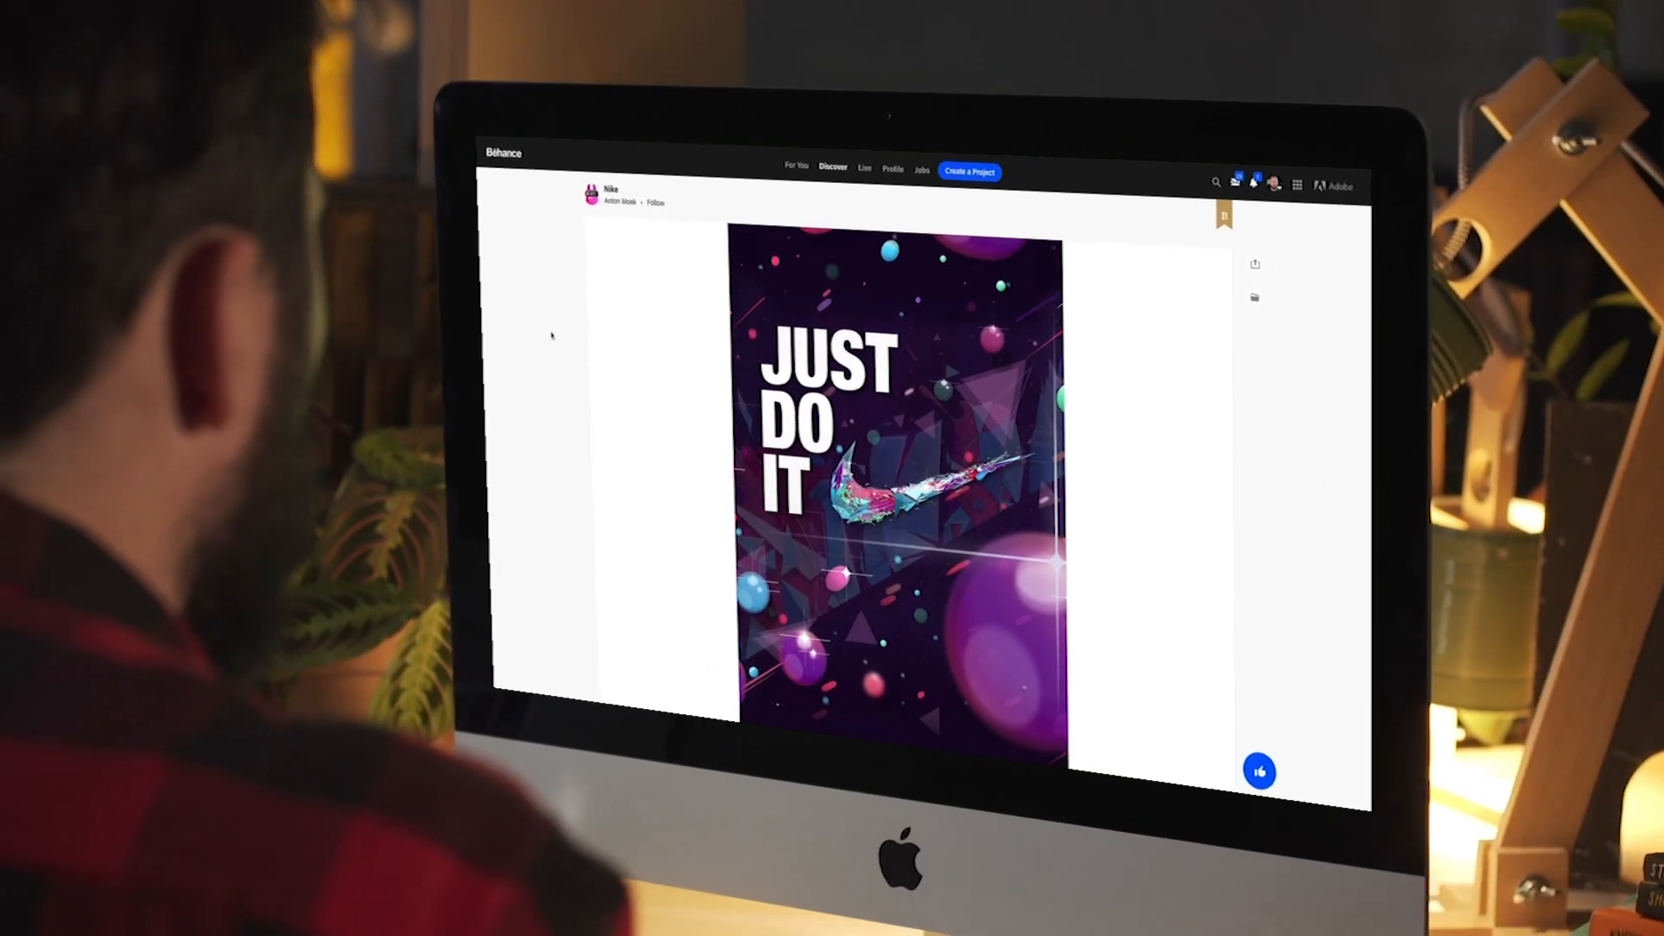
Add a Hue/Saturation adjustment layer above the poster layers
scroll("down", 3)
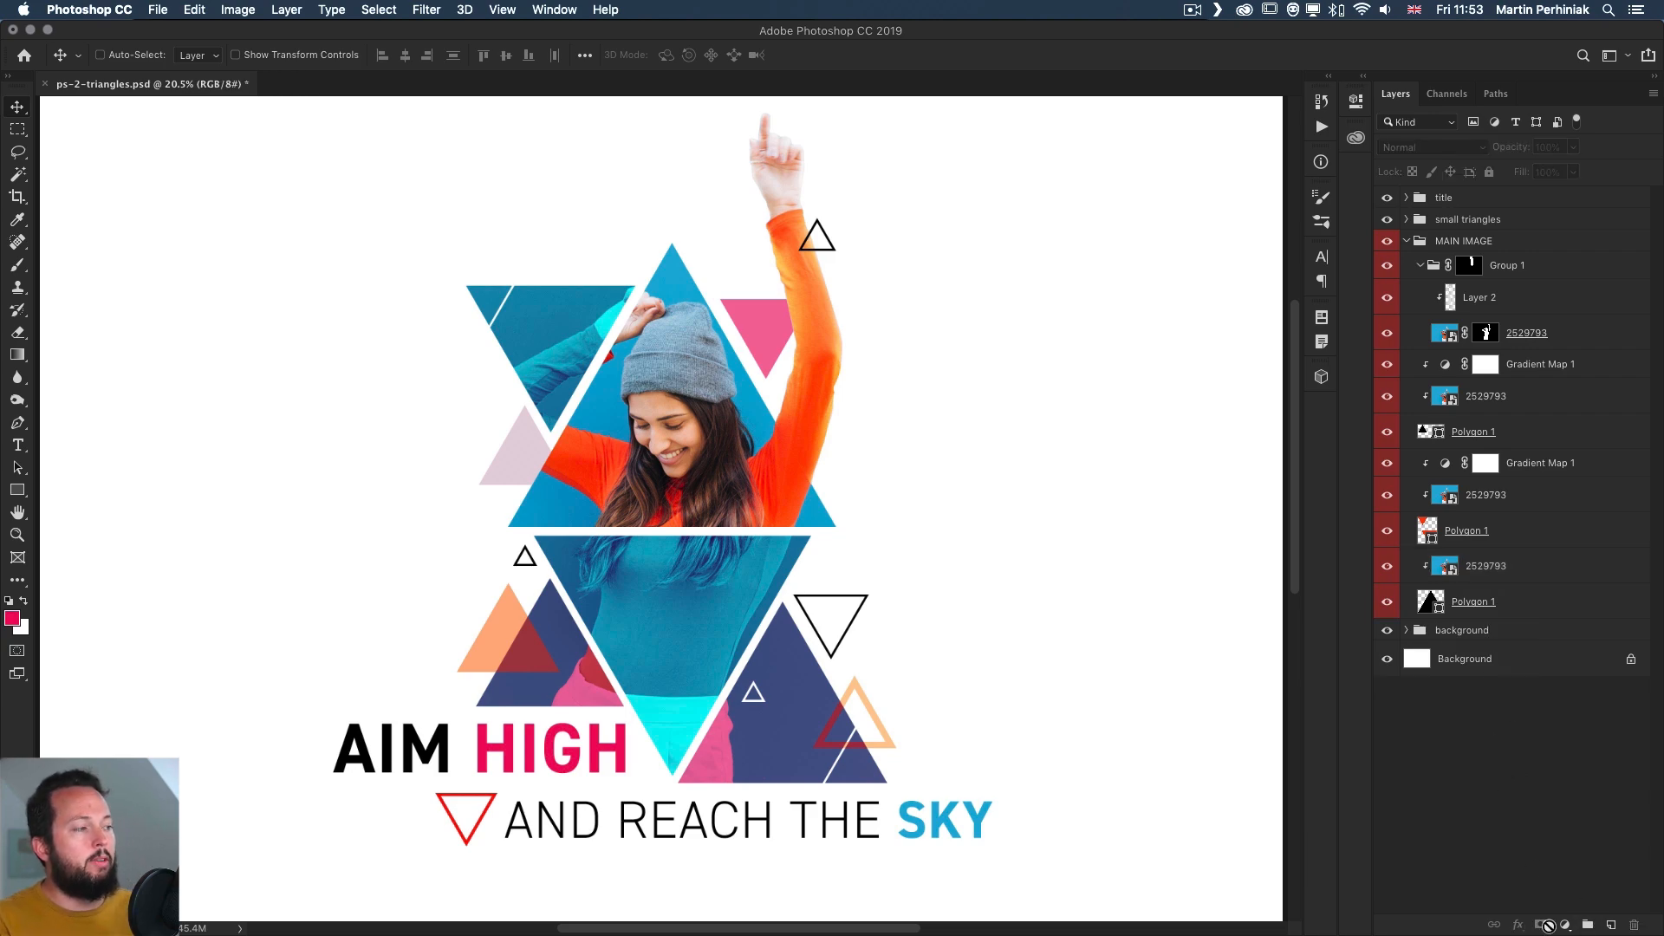
left_click(1564, 924)
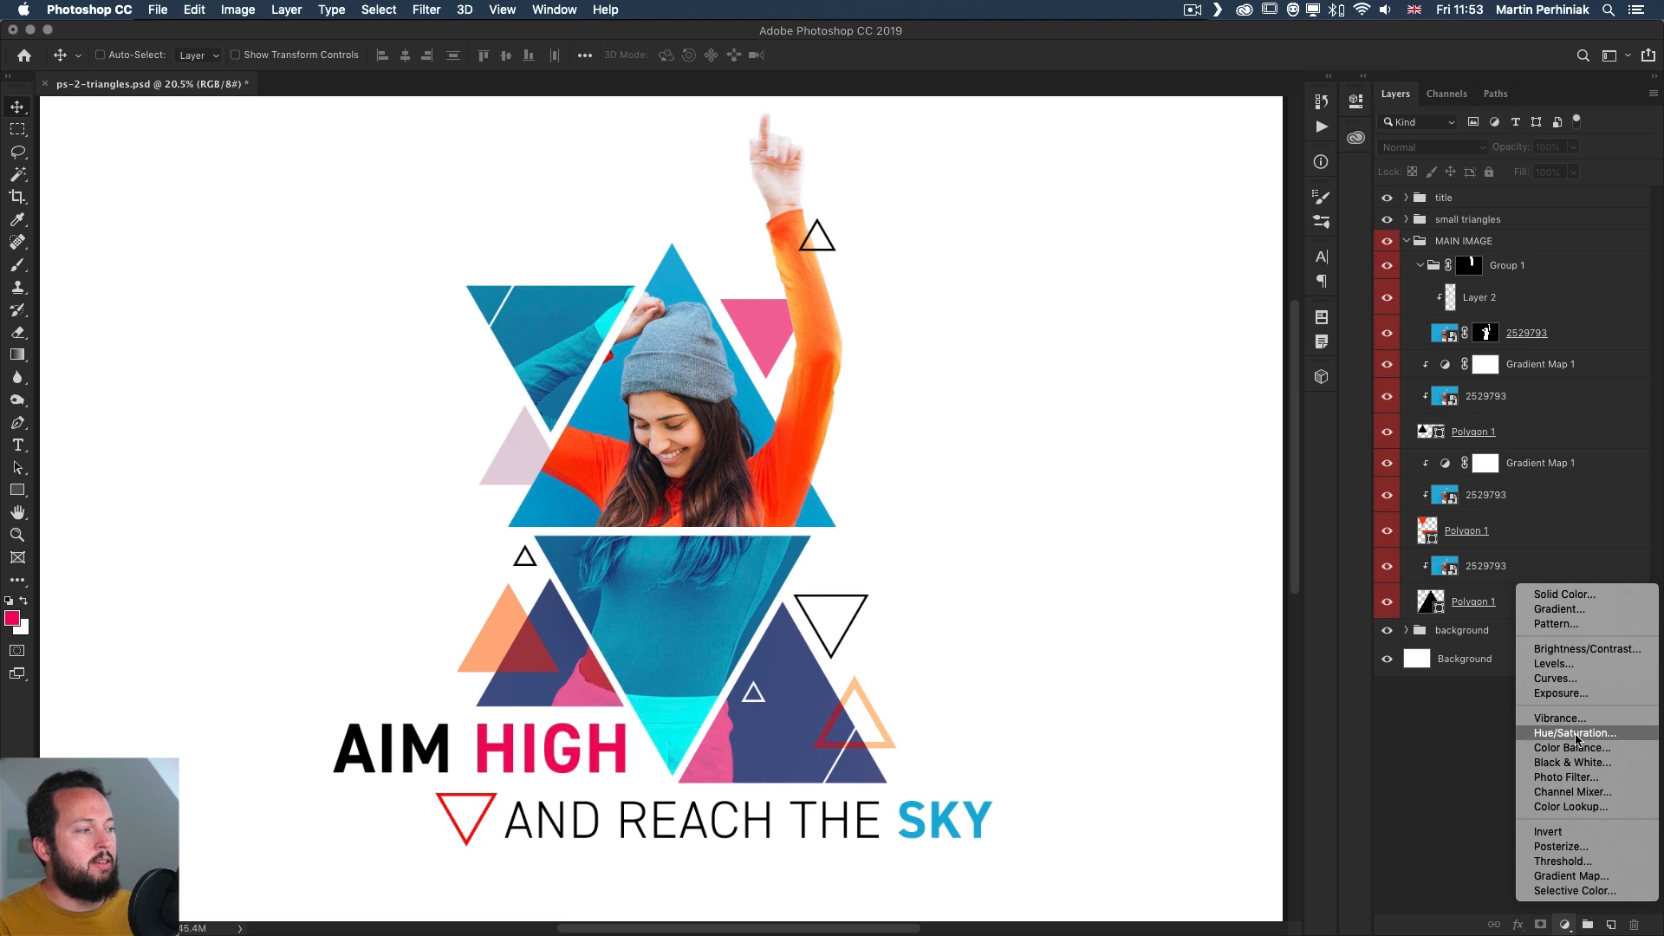
left_click(1574, 732)
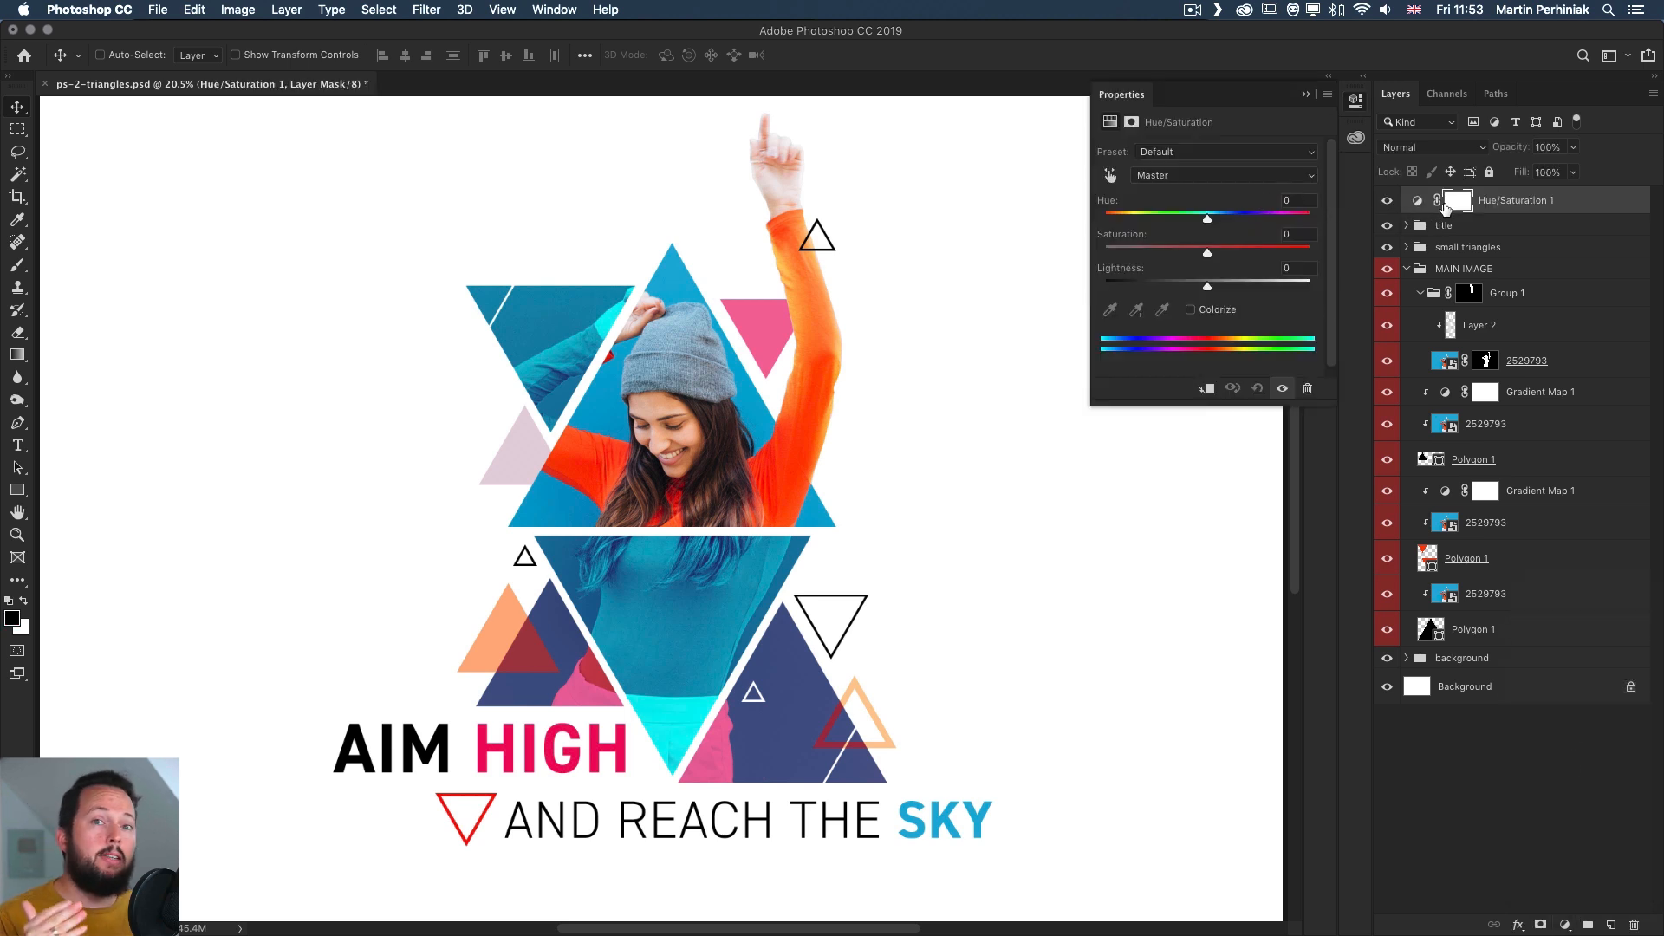
mouse_move(1458, 201)
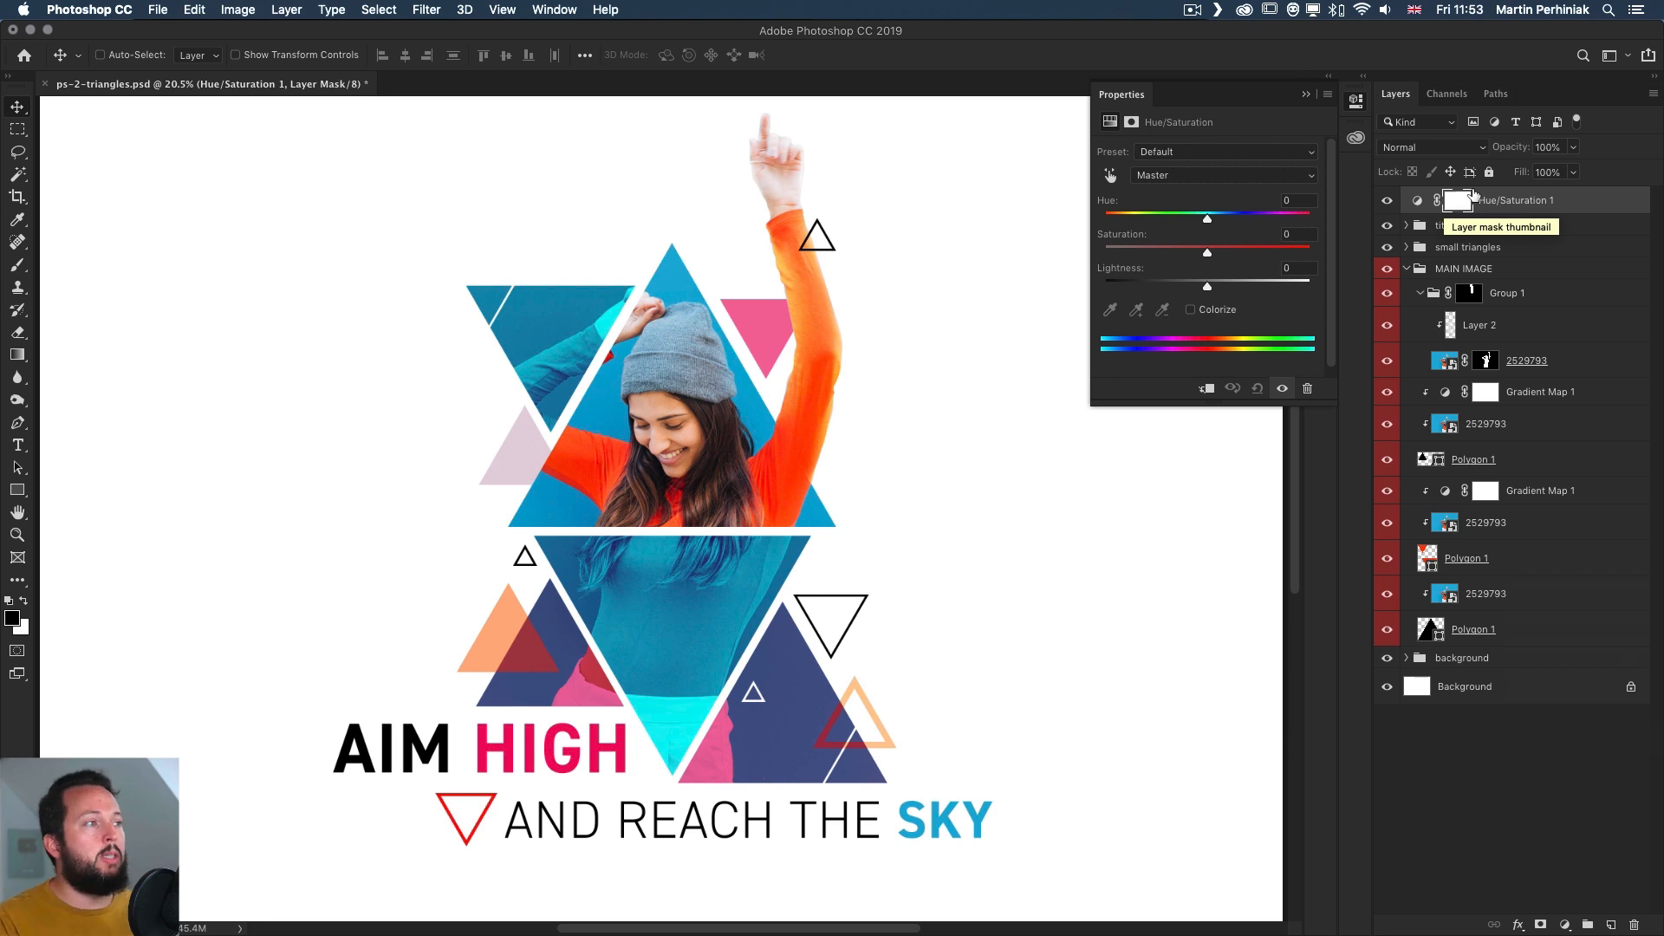
Try hue shifts toward teal, green and blue, then reset the adjustment to defaults
left_click_drag(1206, 219, 1174, 219)
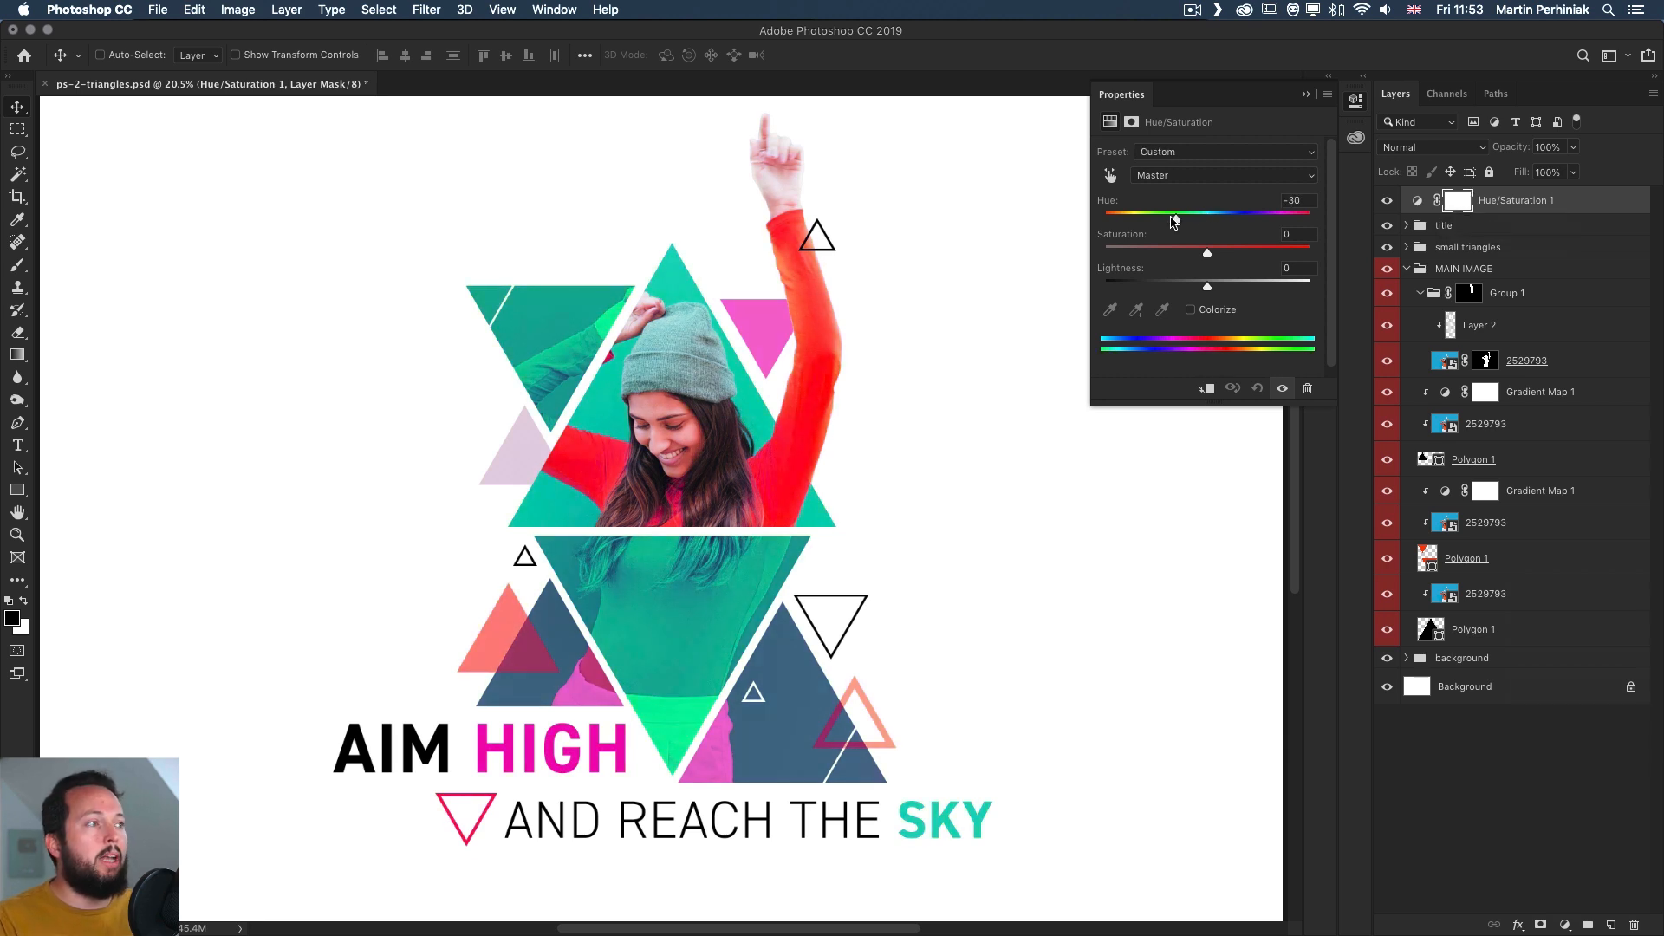
left_click_drag(1174, 214, 1137, 213)
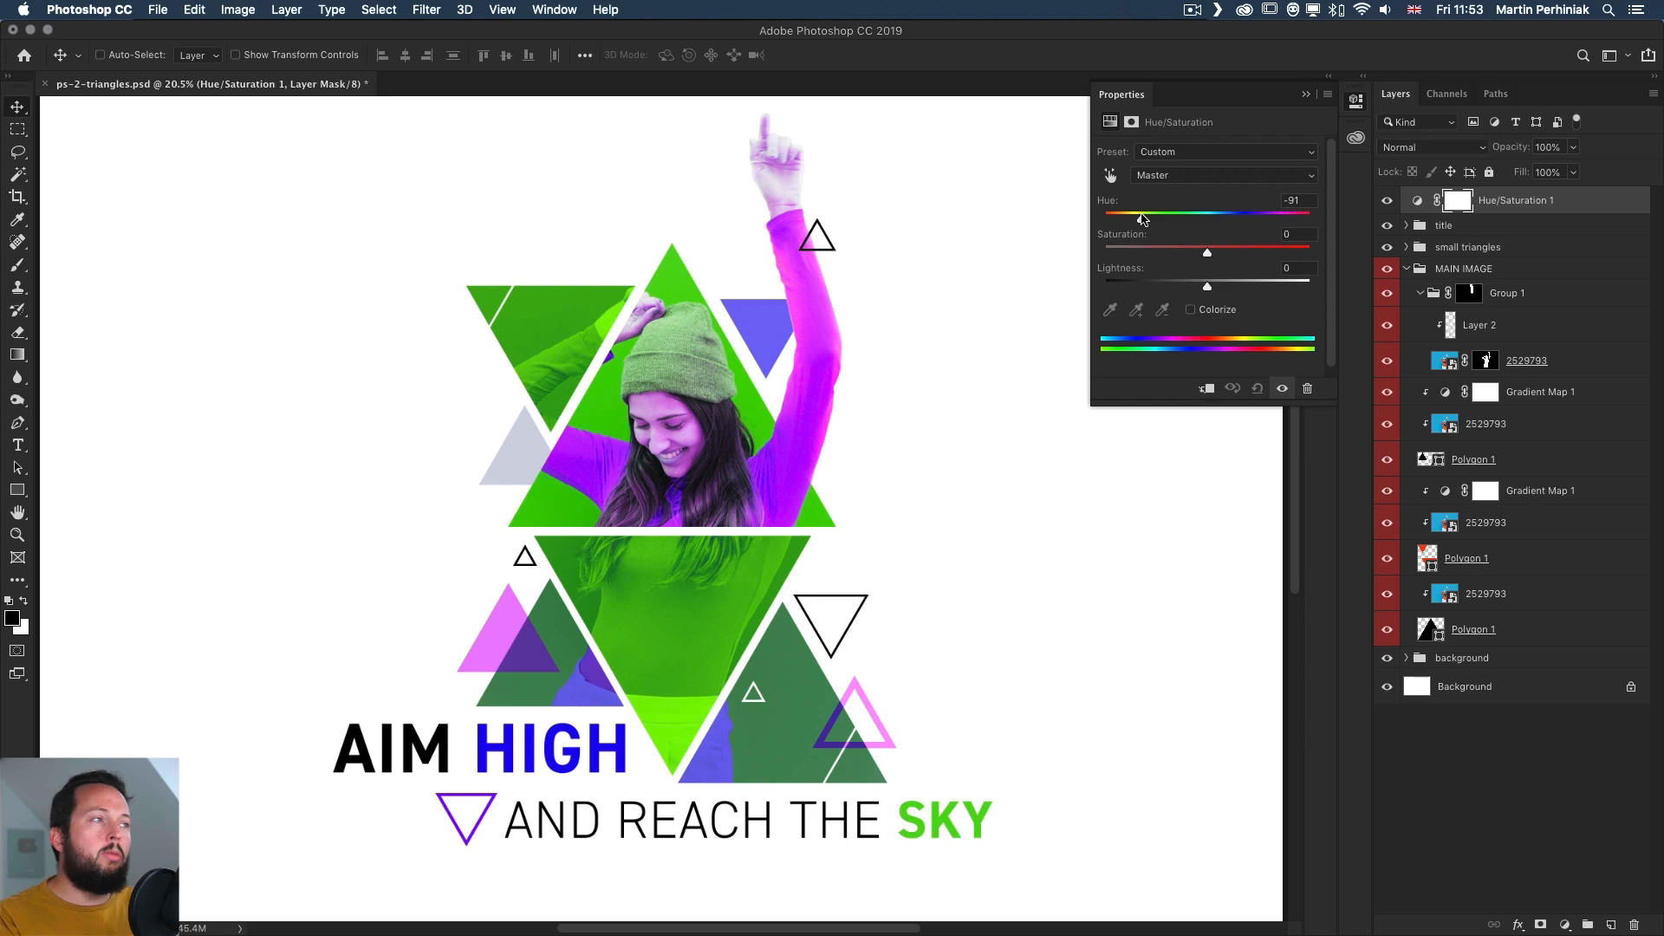
left_click_drag(1135, 213, 1259, 214)
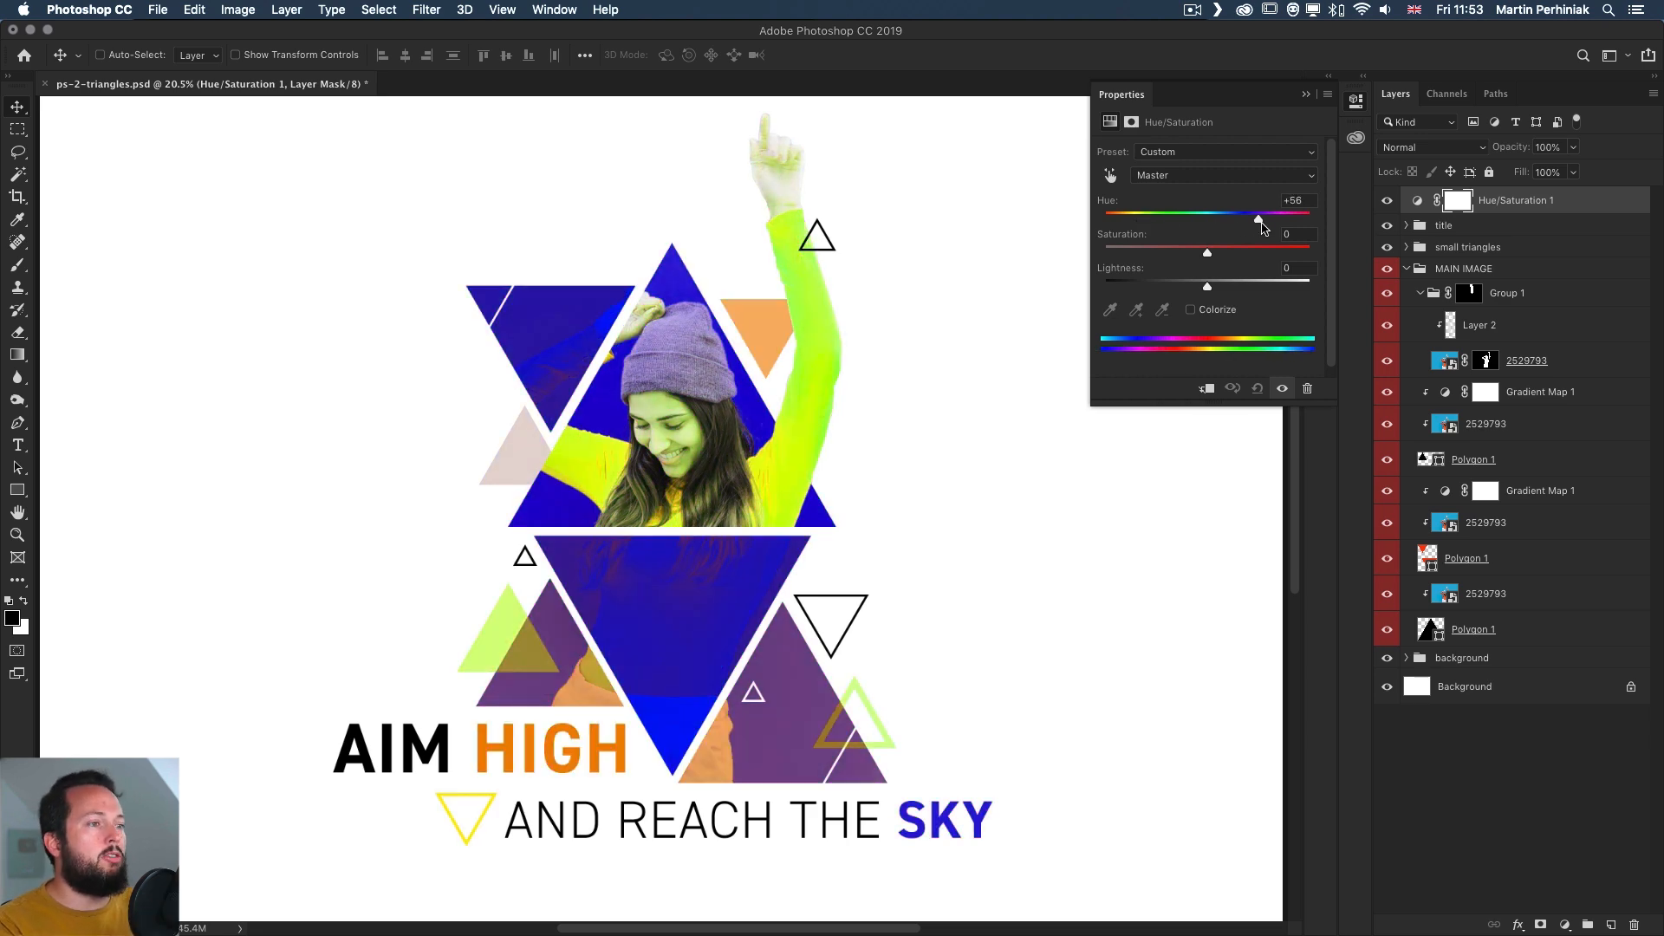
left_click_drag(1259, 216, 1175, 216)
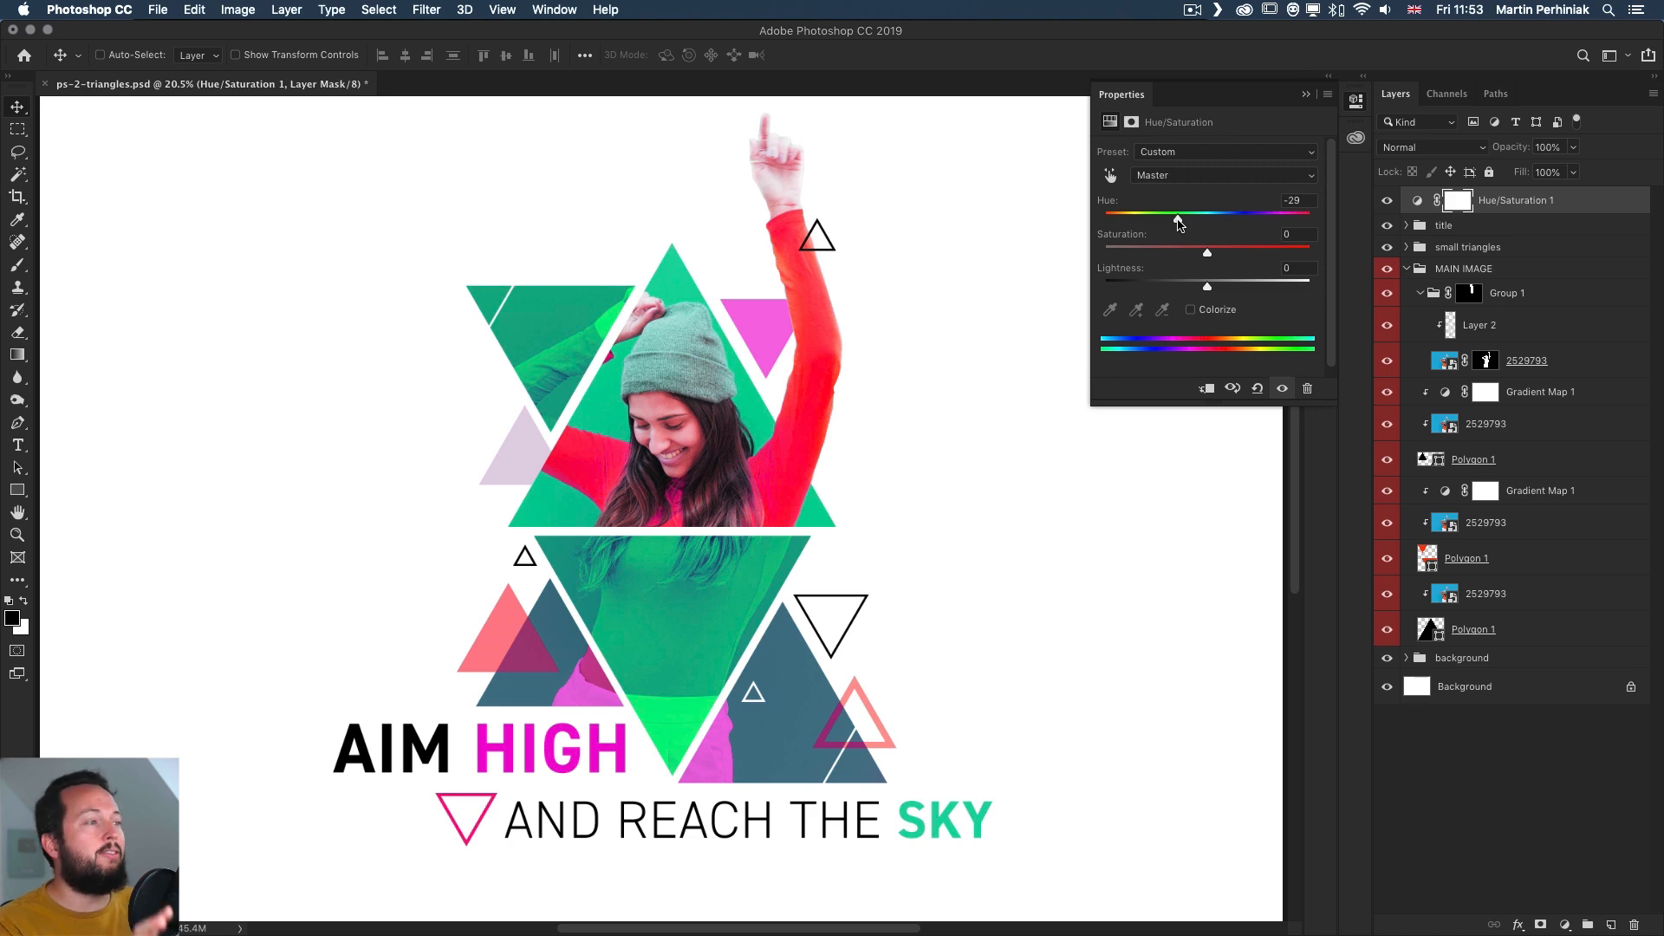
mouse_move(1257, 404)
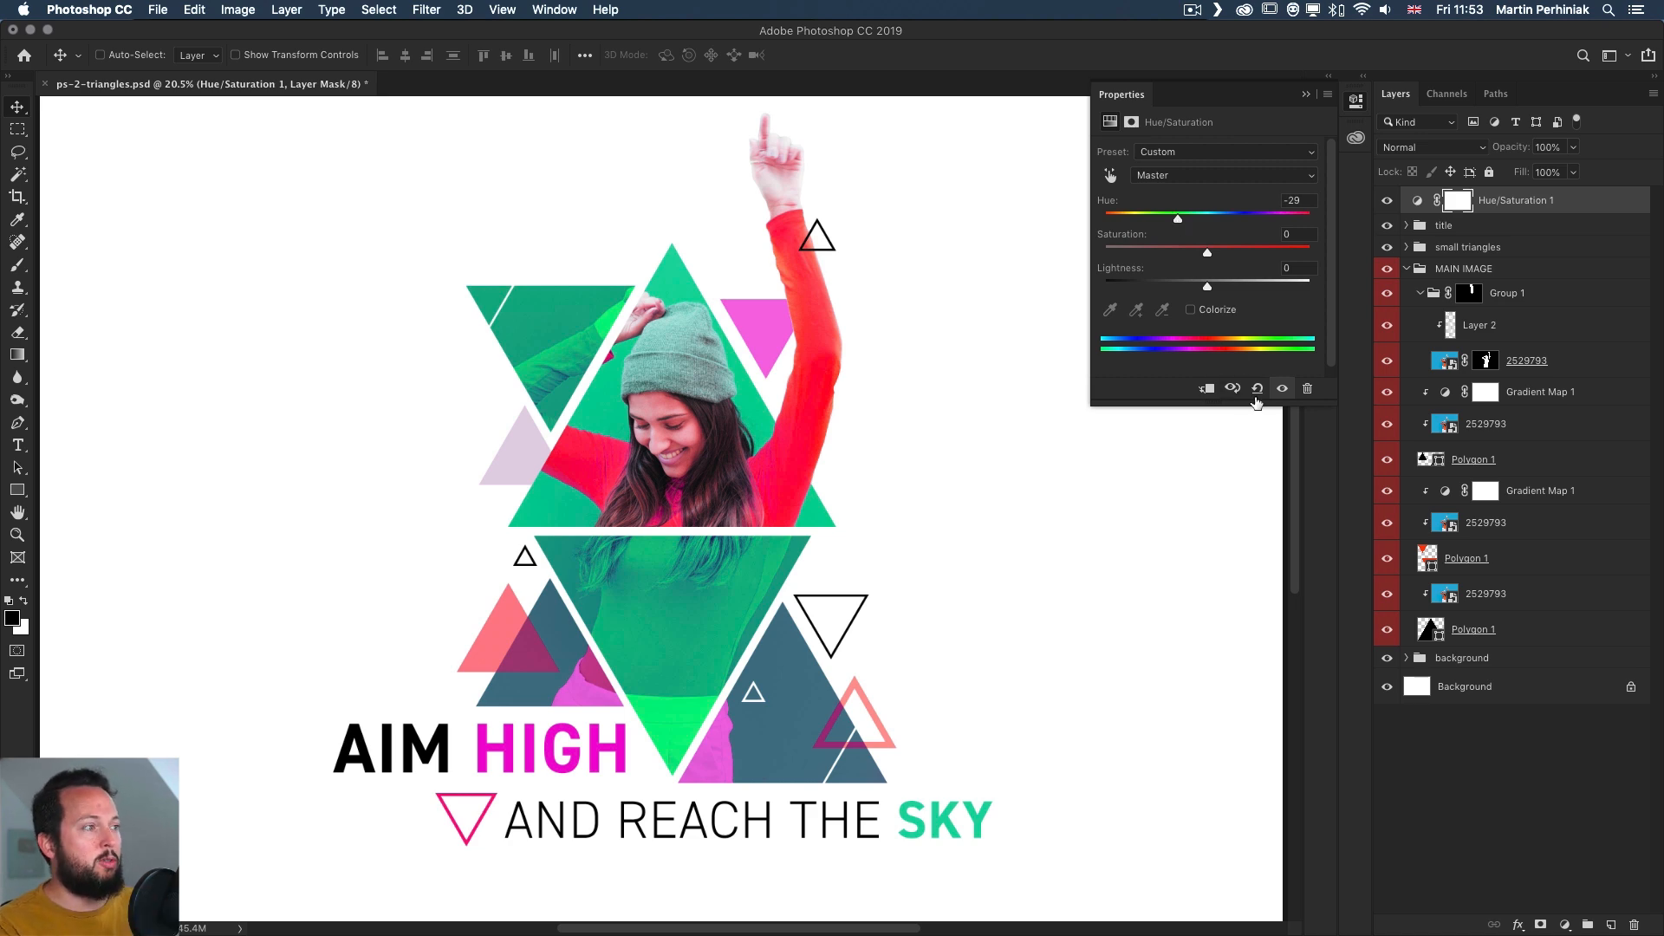
left_click(1257, 387)
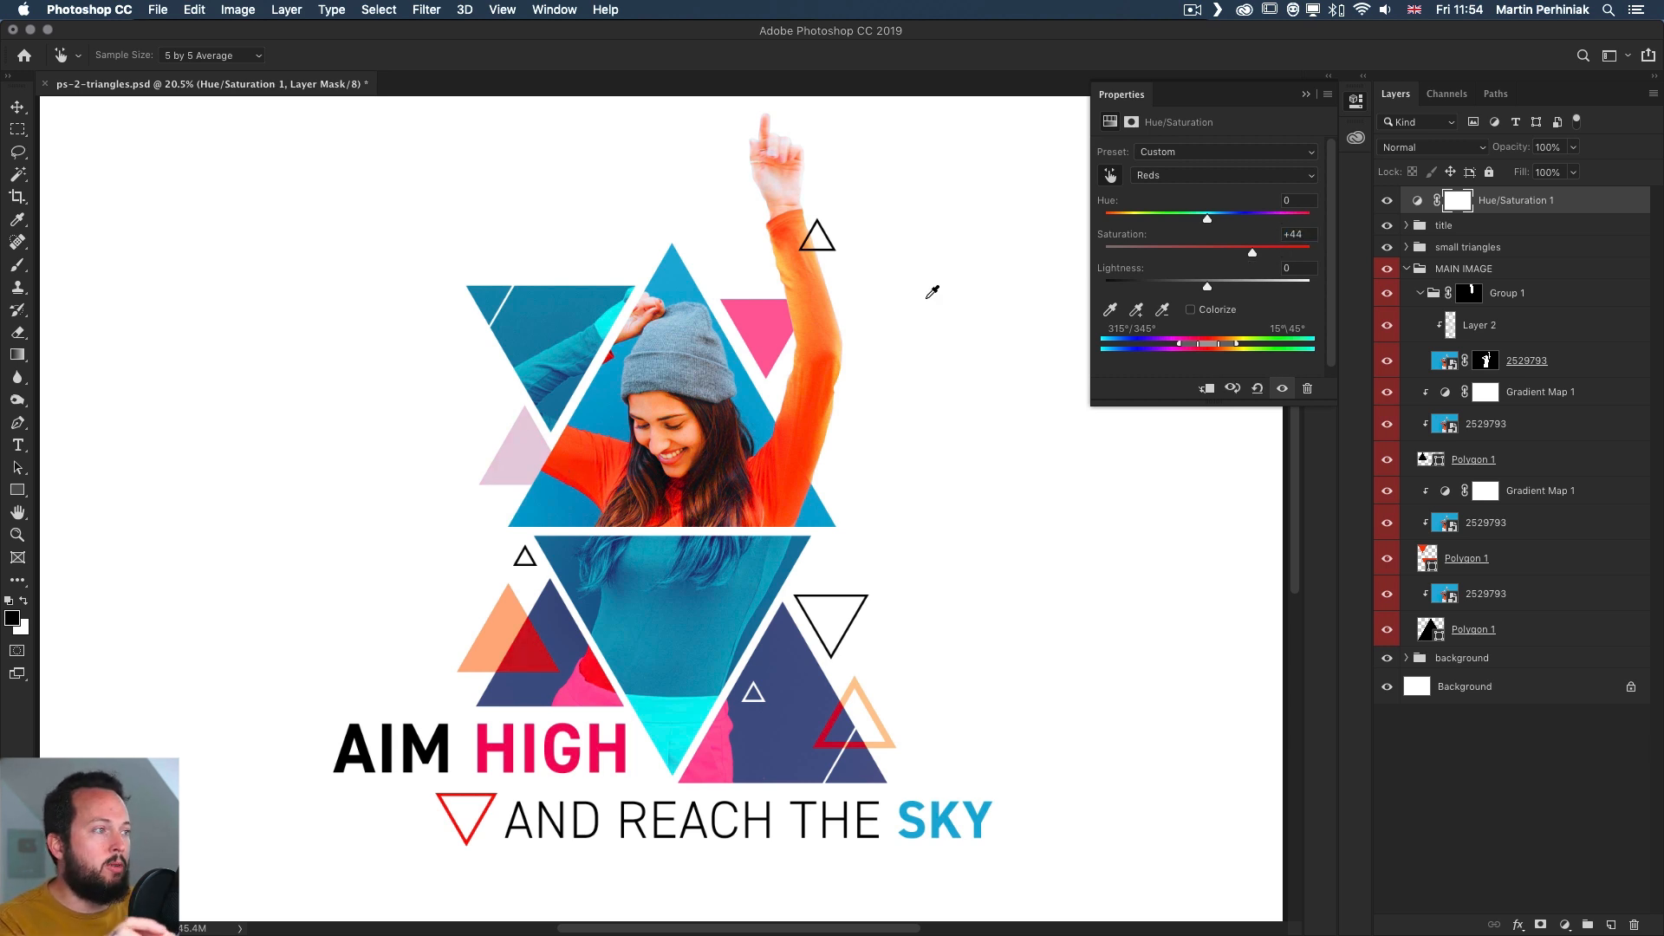
mouse_move(1064, 371)
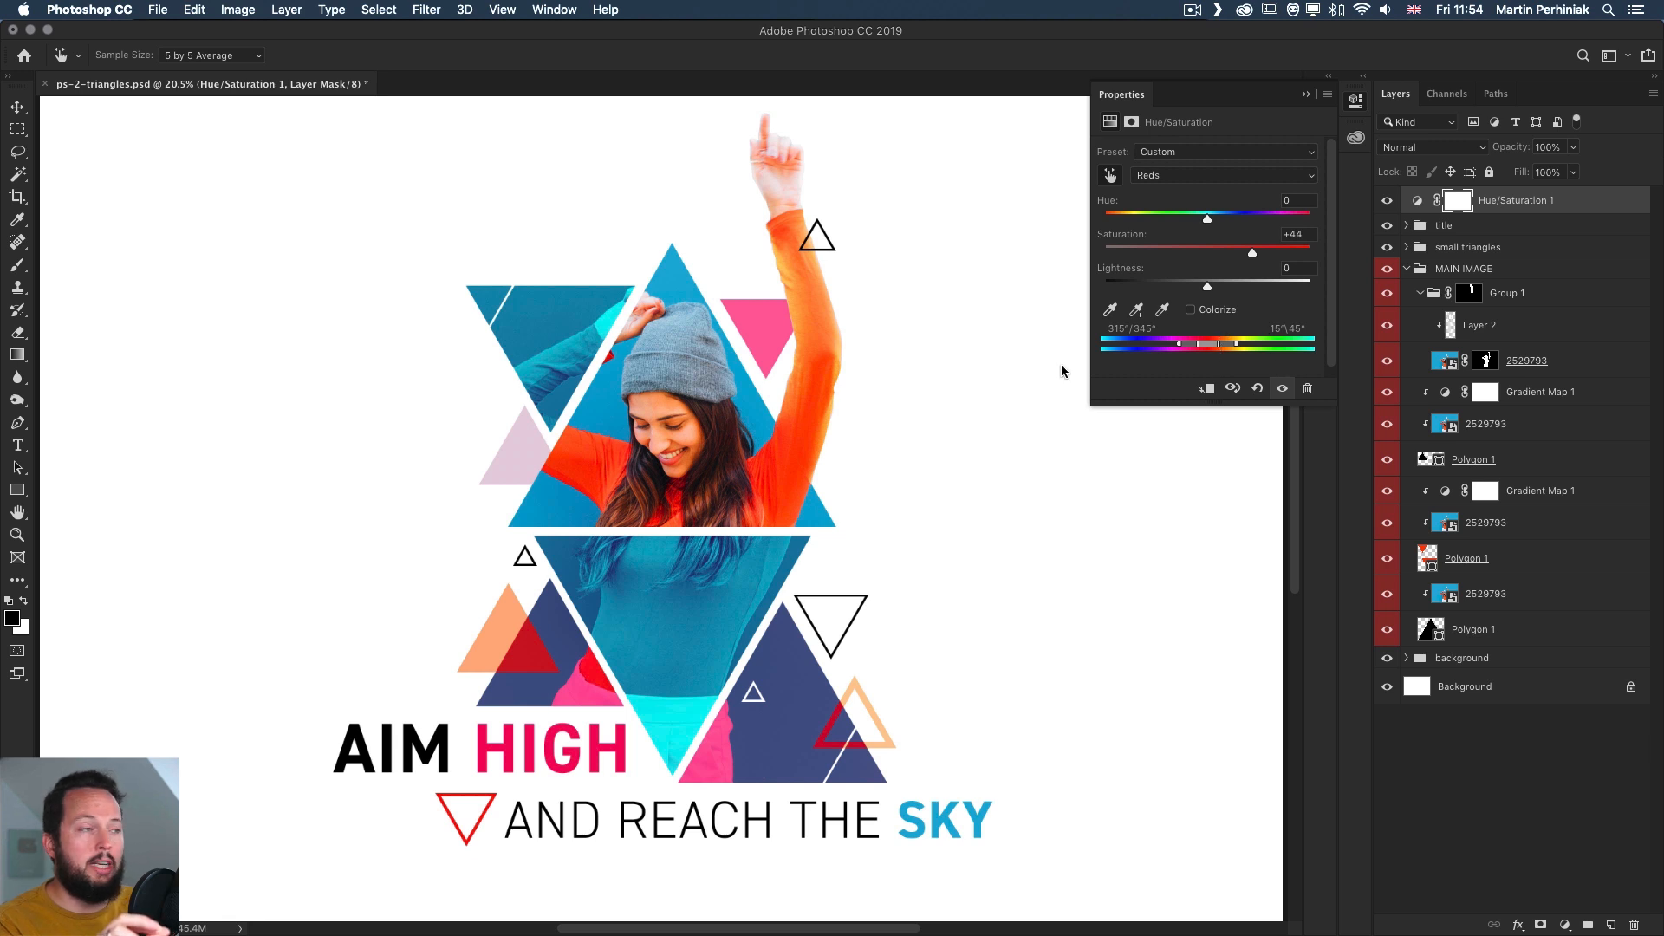
left_click(1221, 176)
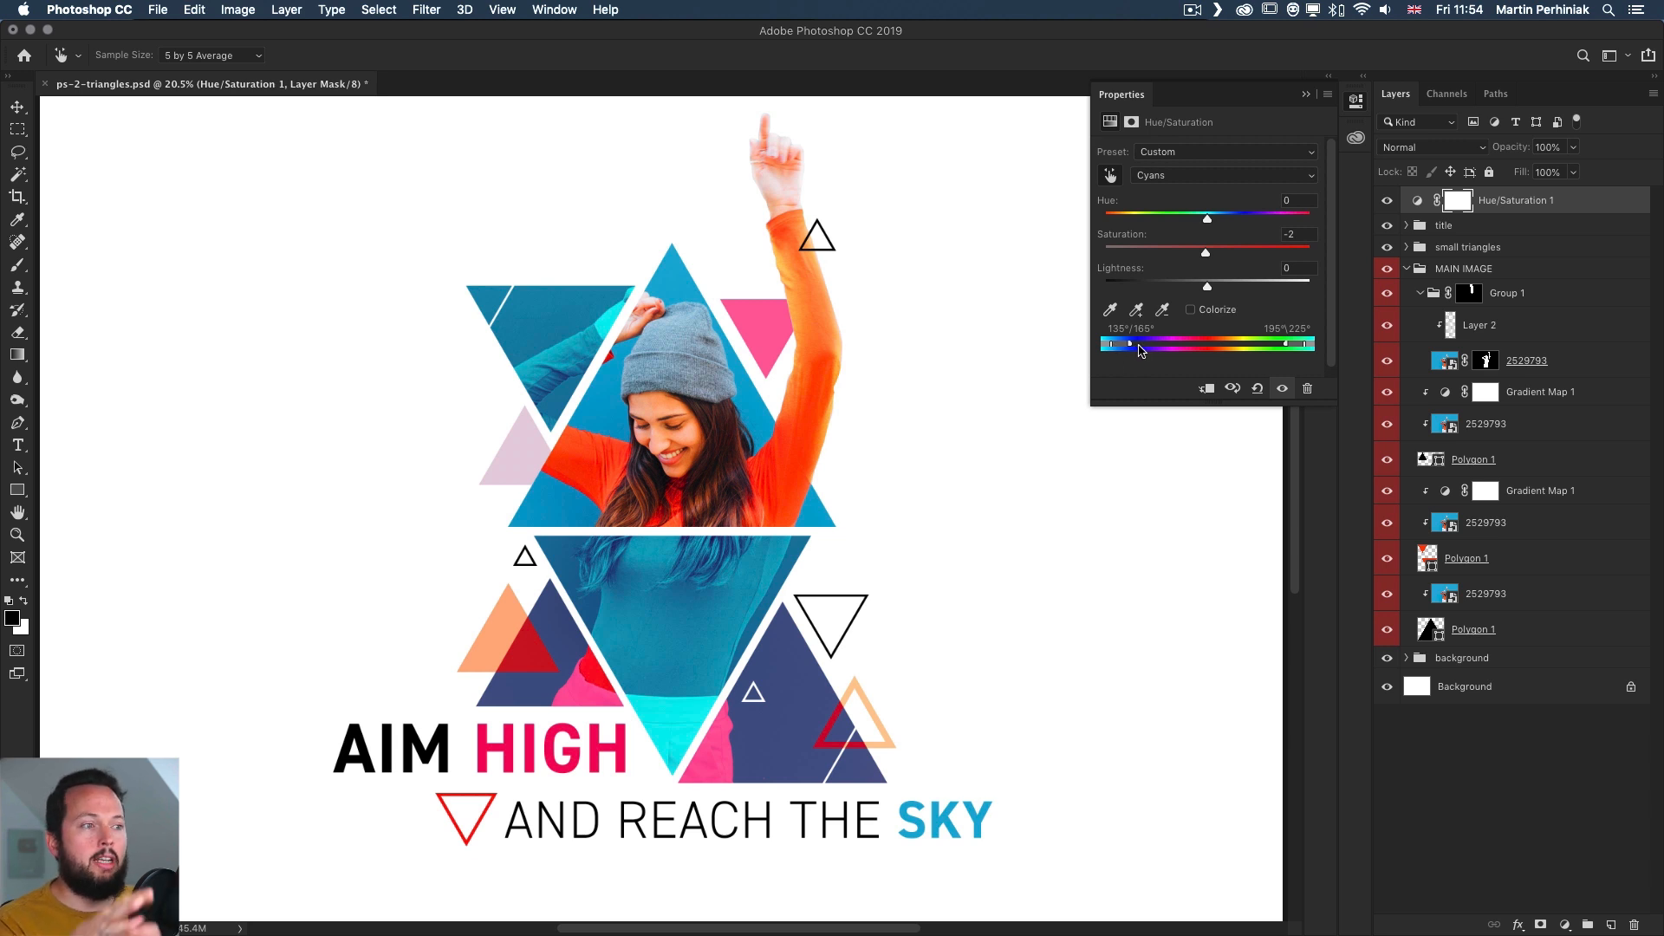
mouse_move(1126, 352)
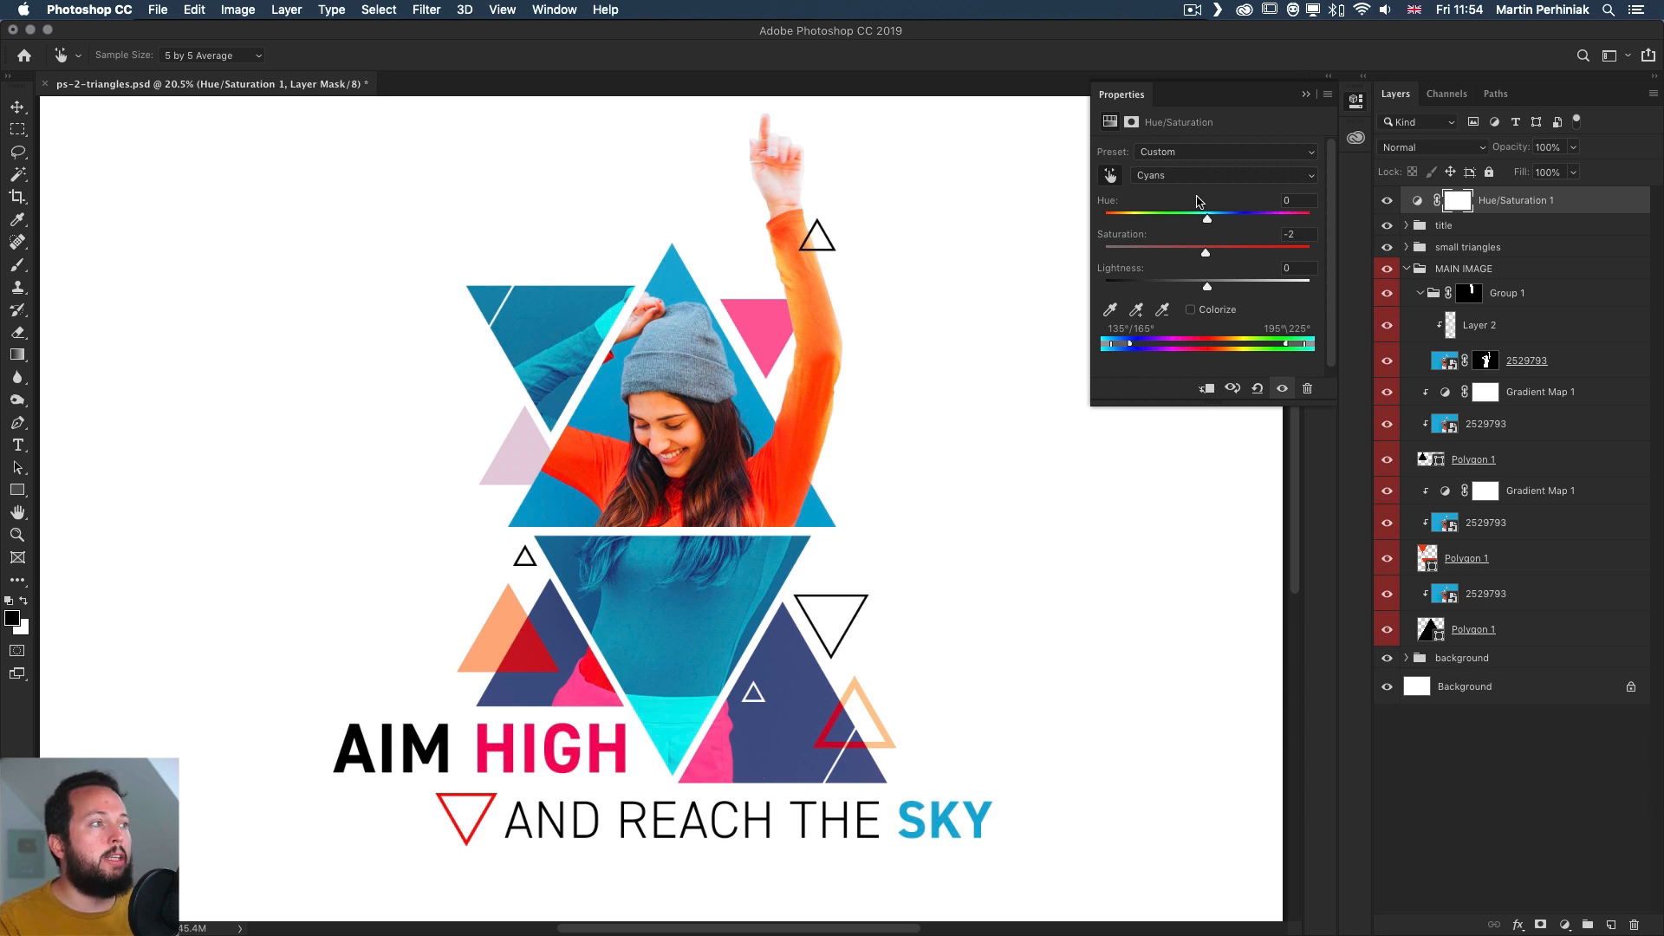
left_click(1221, 175)
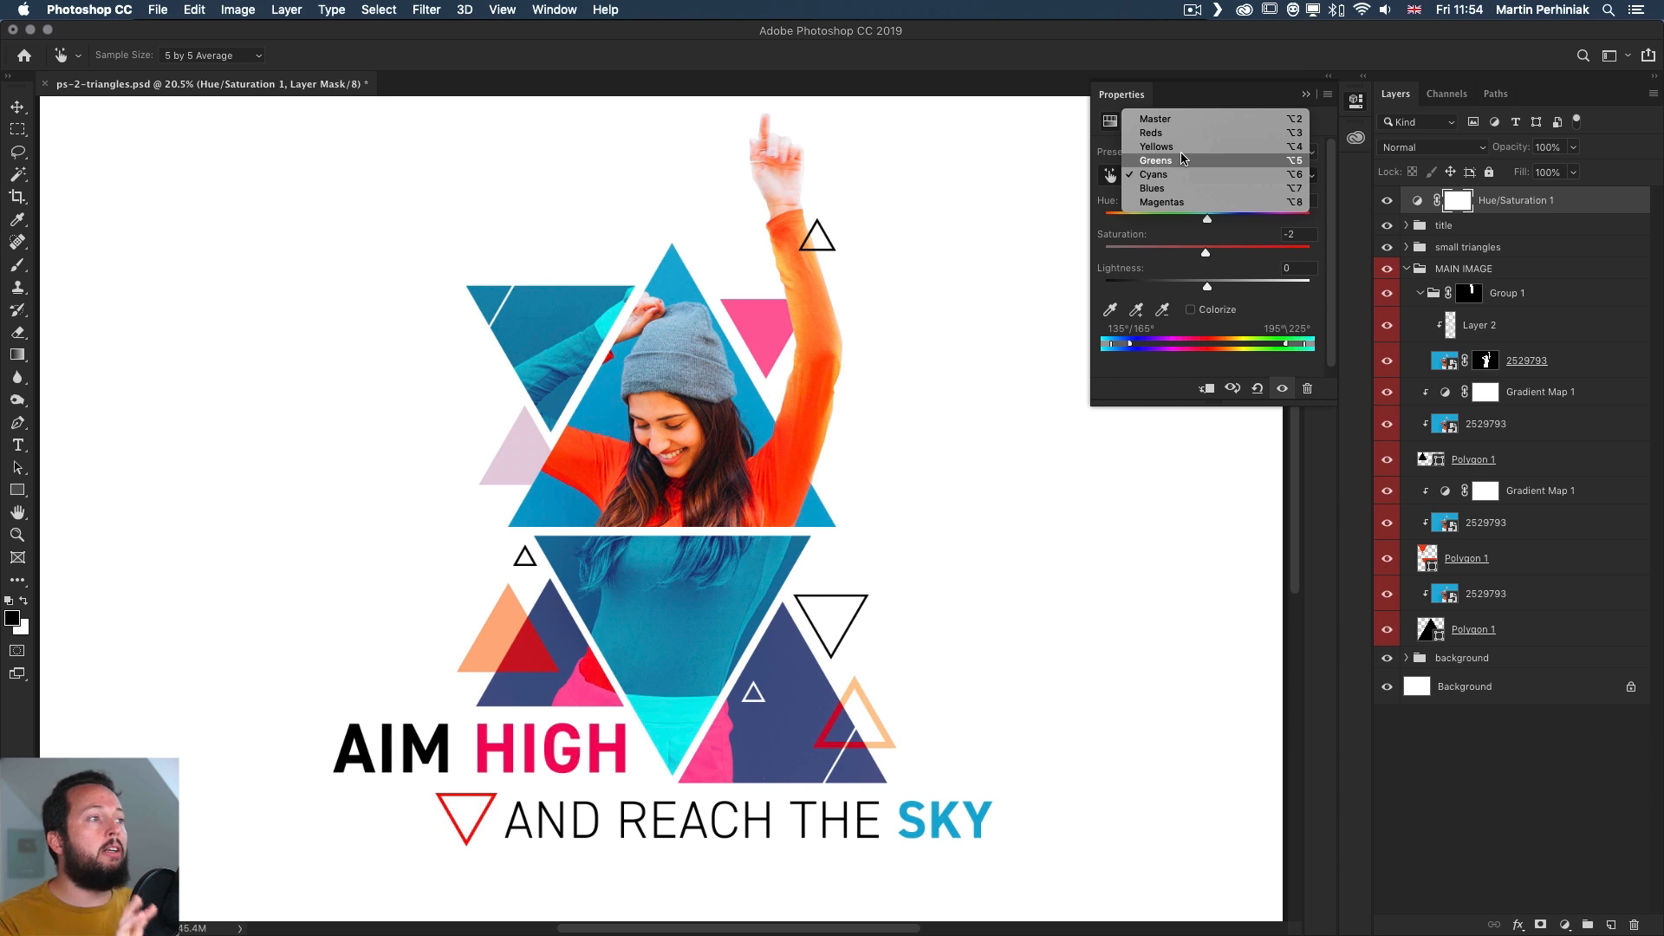
left_click(1153, 174)
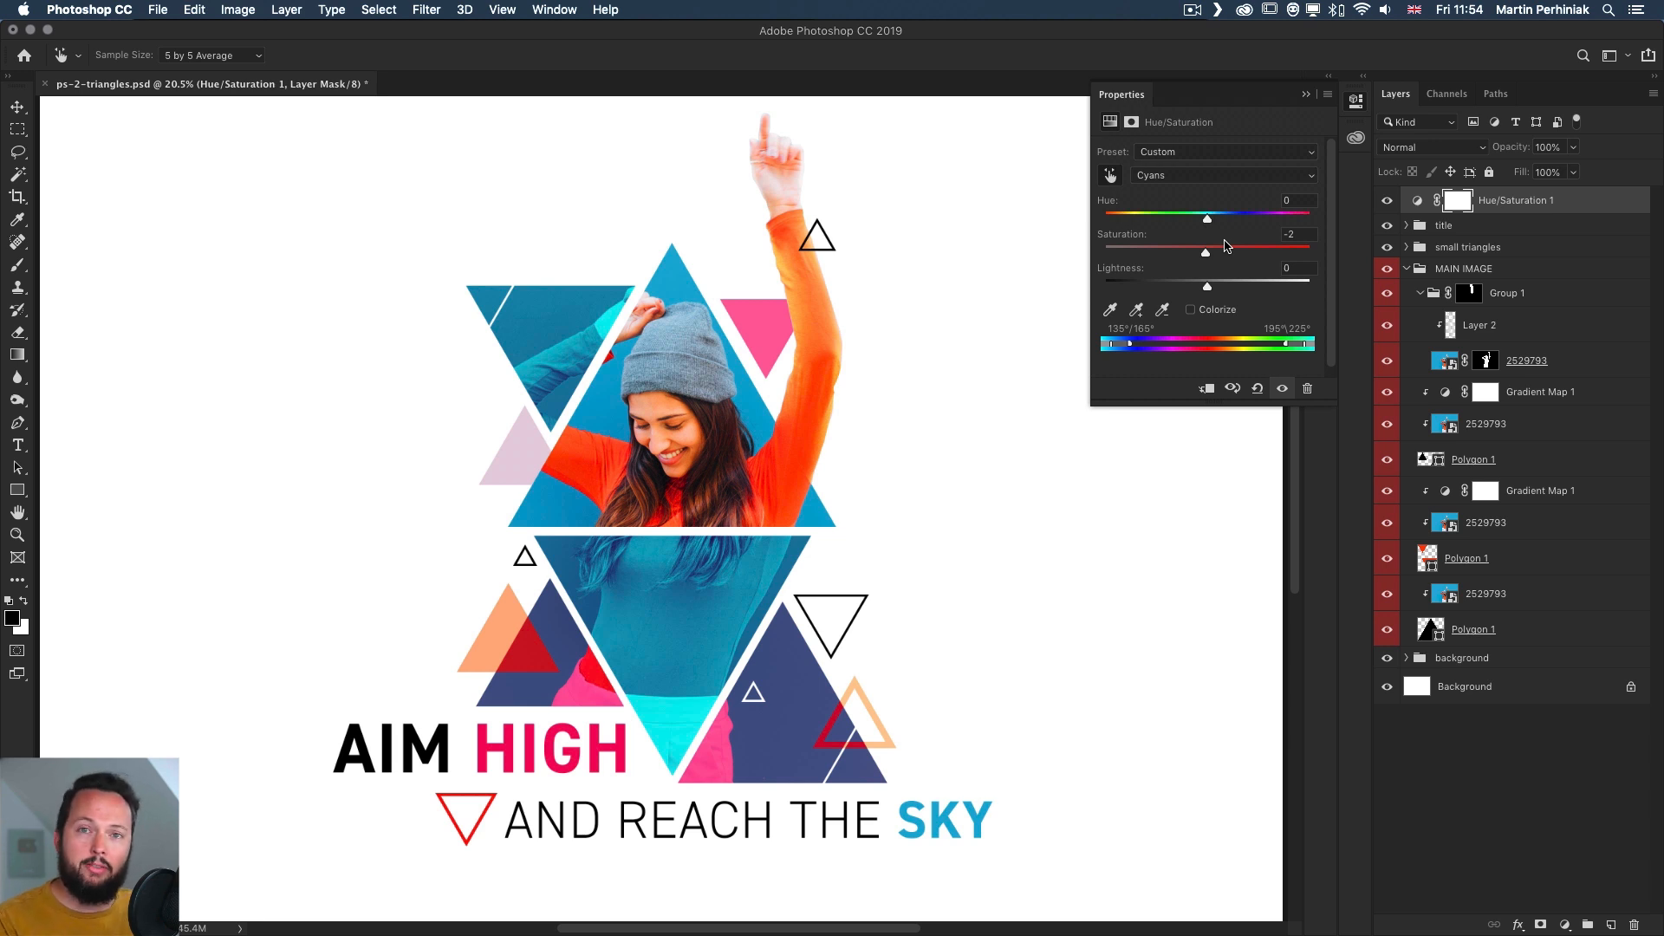
left_click(1257, 387)
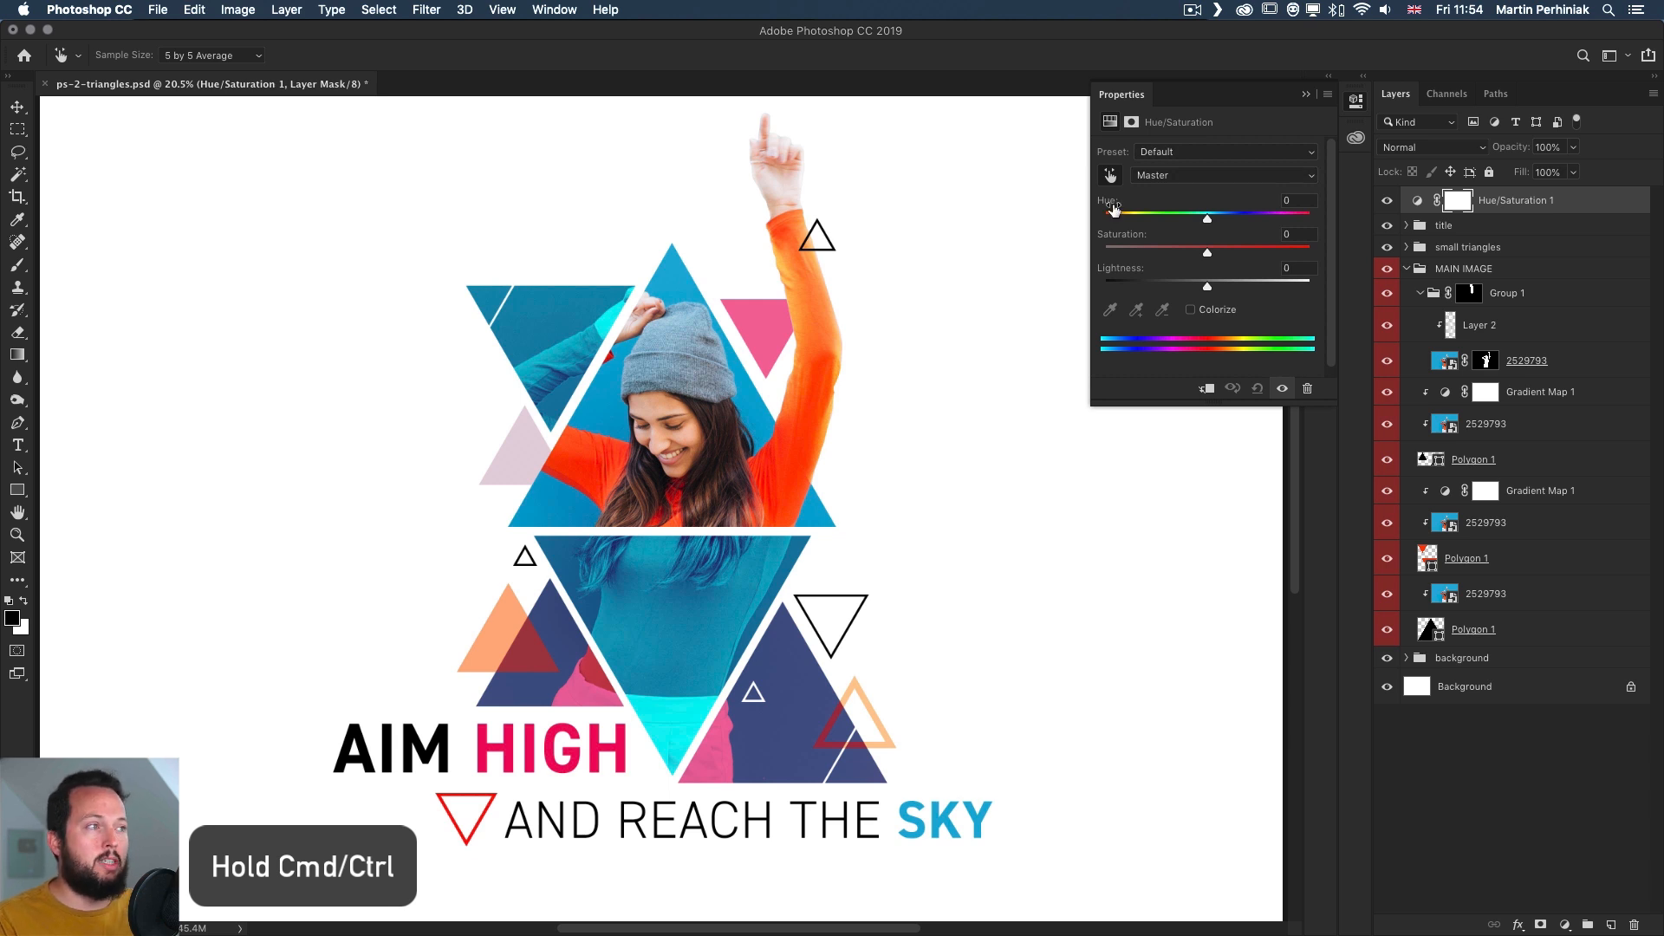
mouse_move(688, 283)
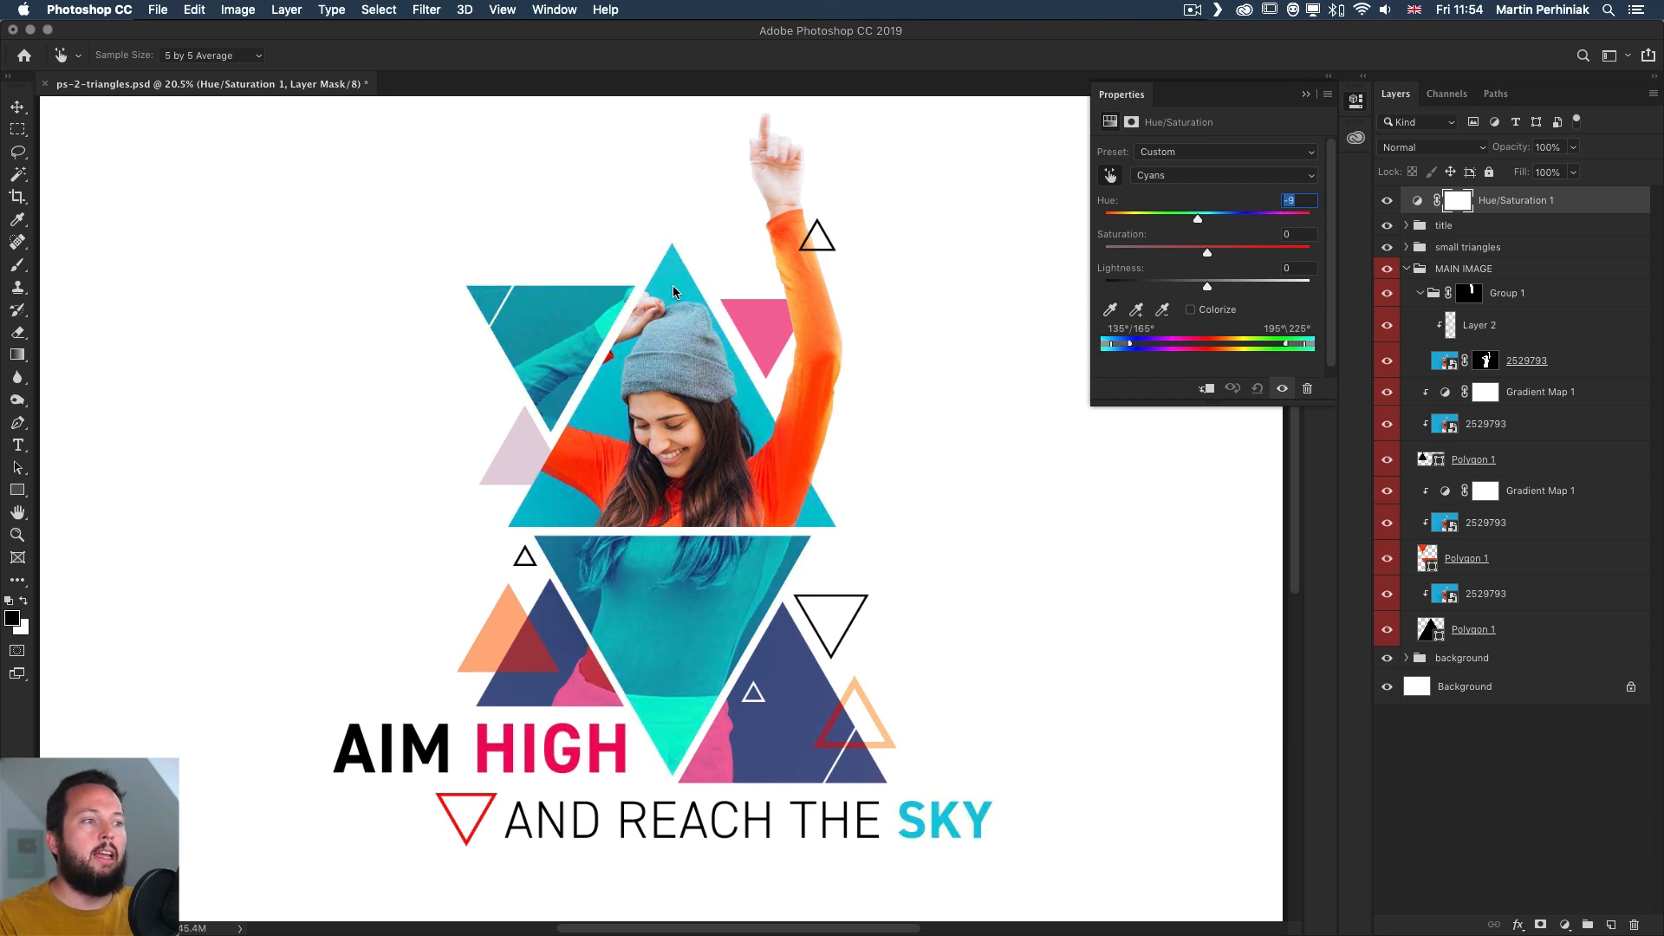
Target the orange top's reds and set them to hue -4, saturation +2
left_click(1222, 173)
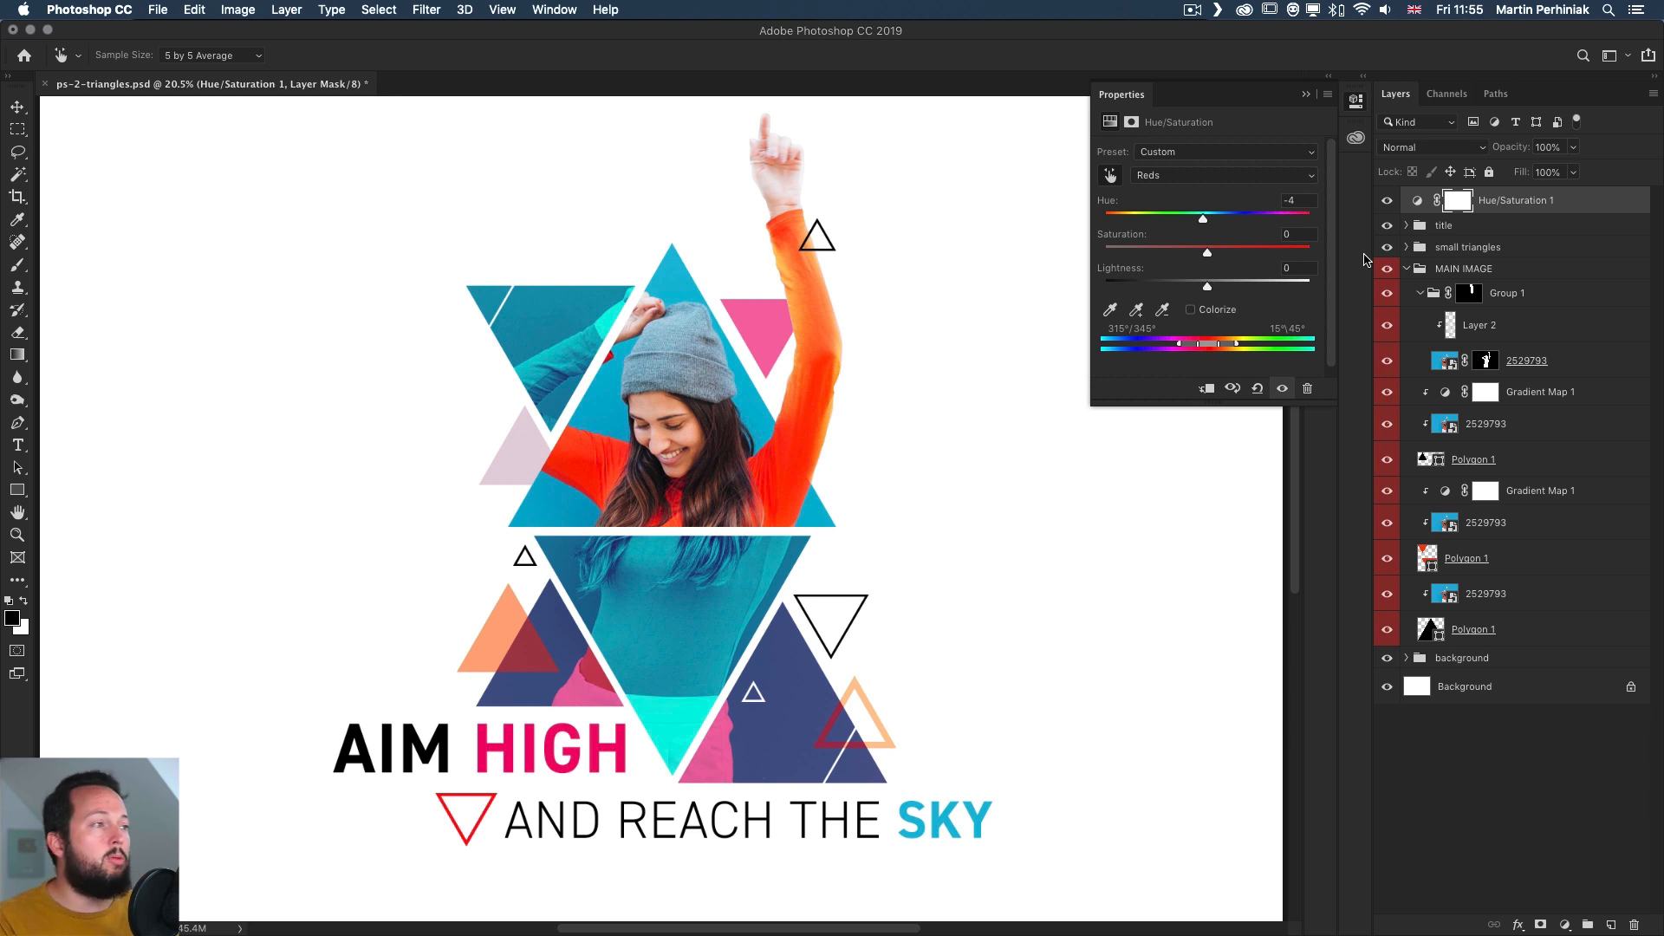
mouse_move(1386, 220)
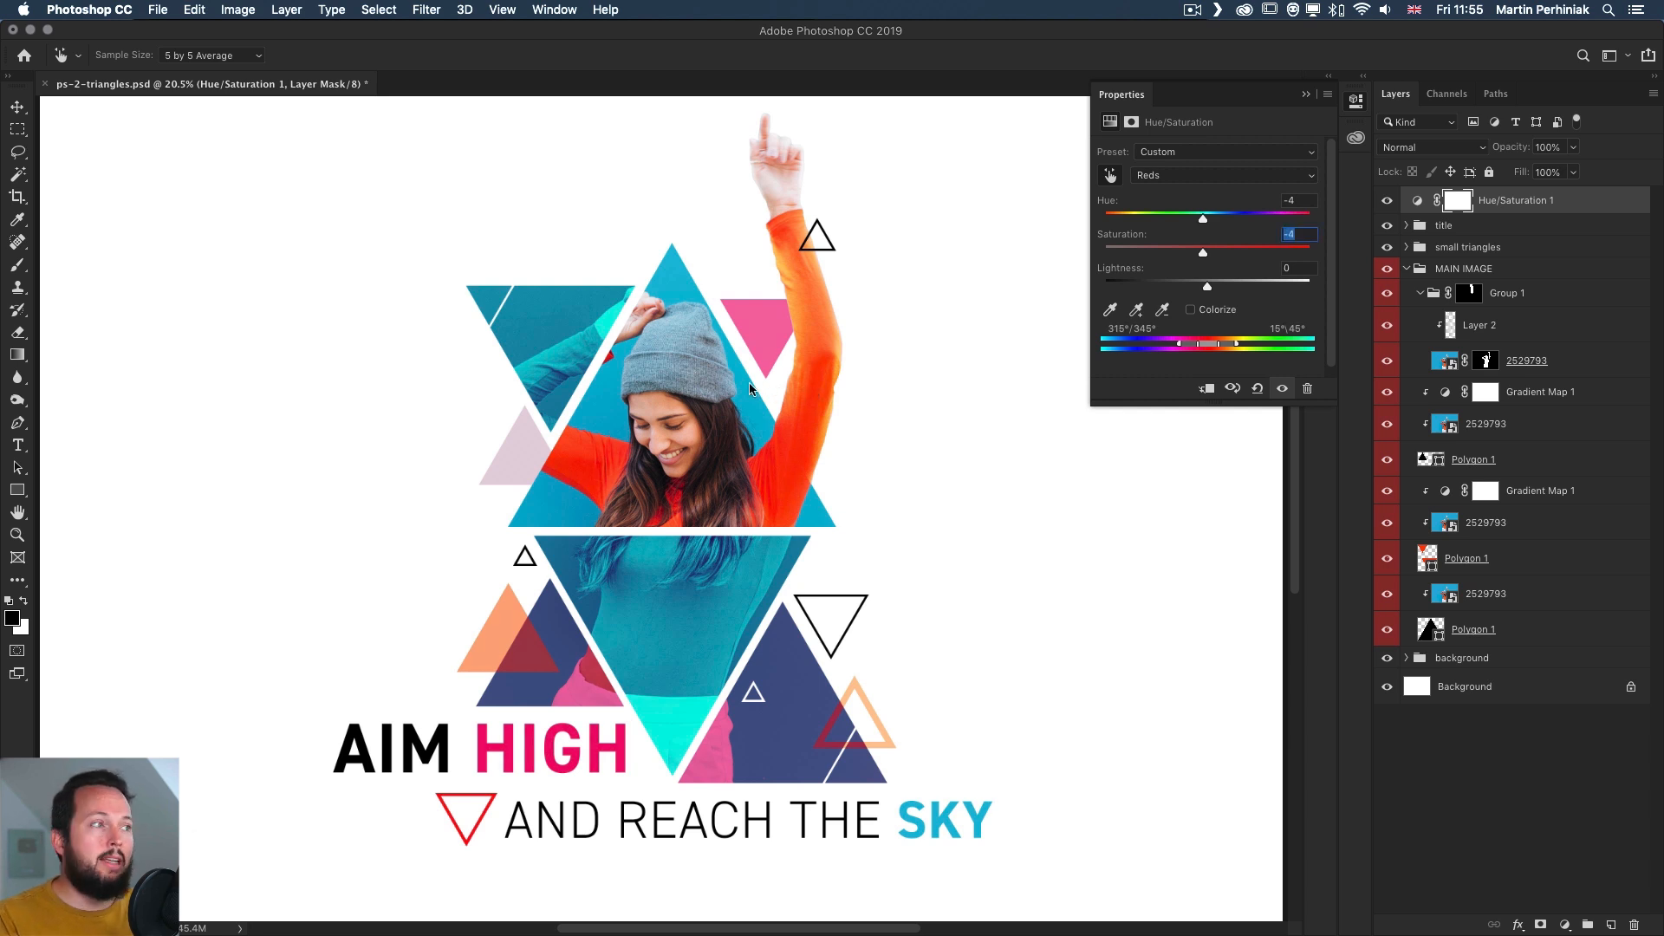
left_click_drag(1204, 253, 1184, 253)
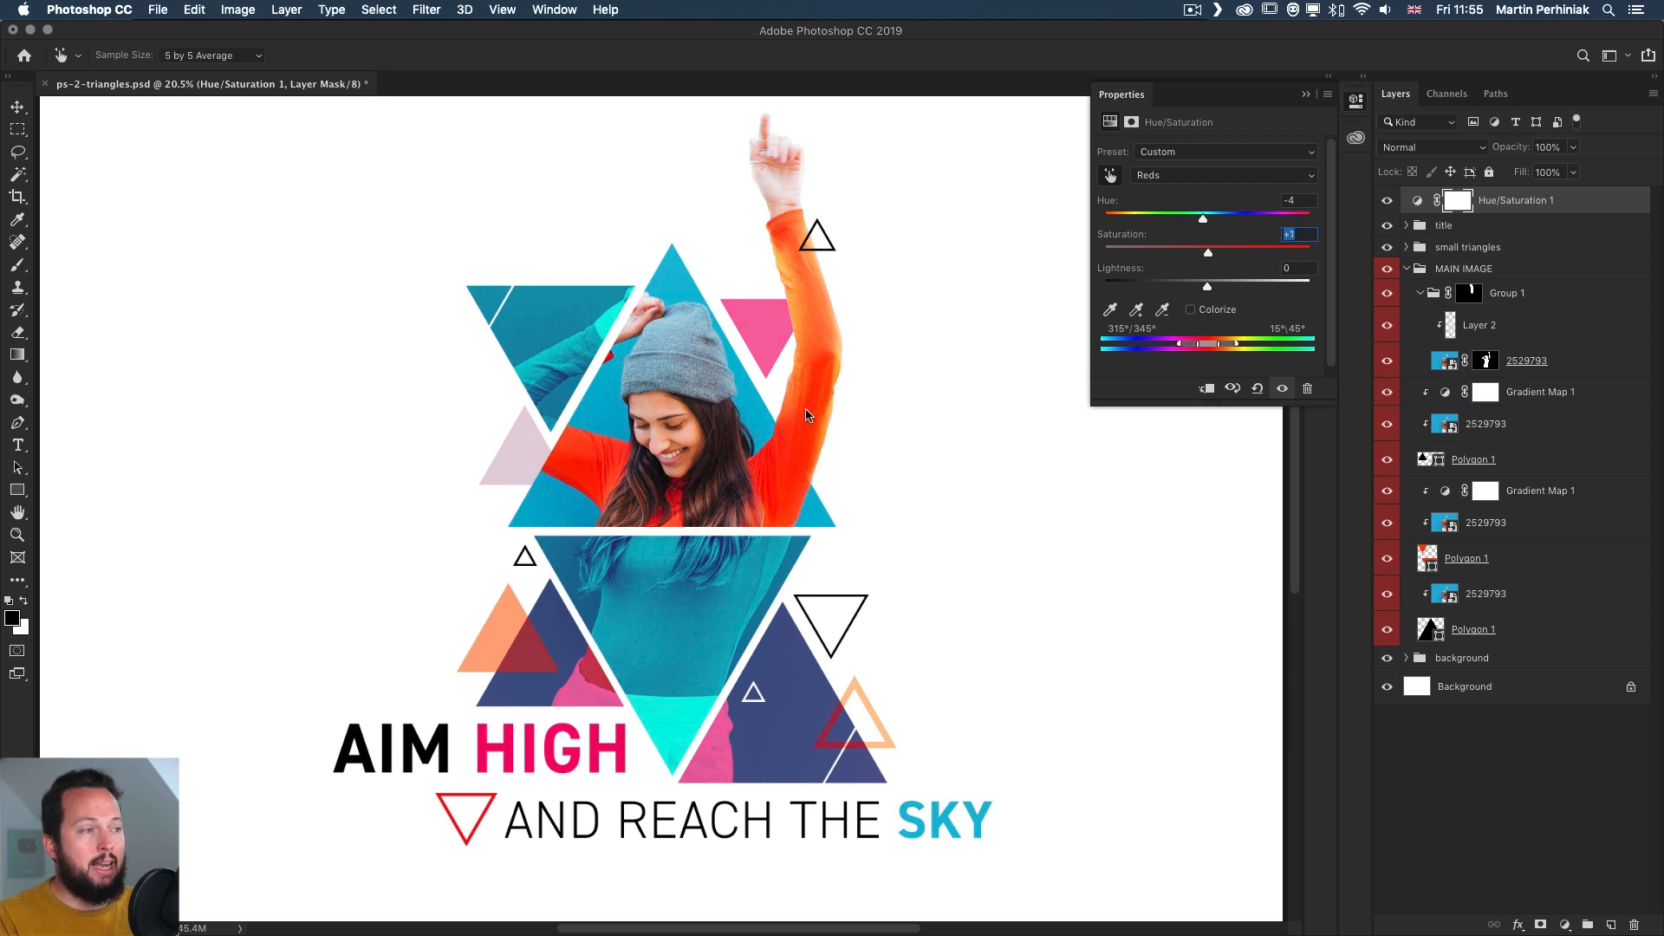
left_click_drag(1207, 252, 1307, 252)
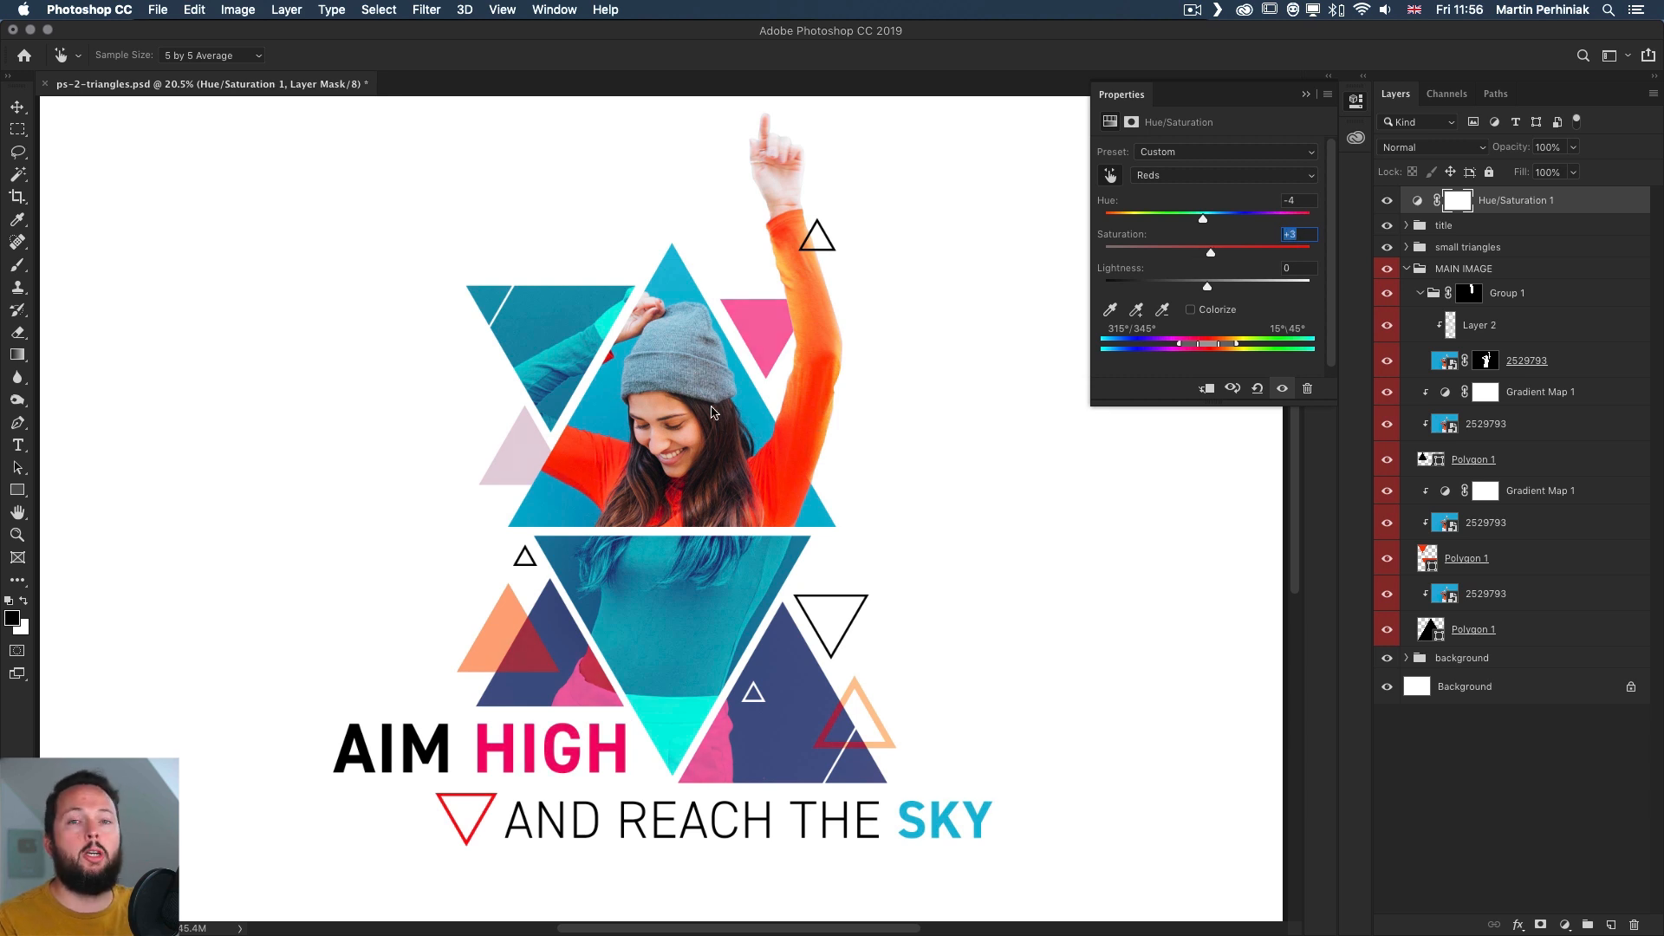
left_click(1298, 234)
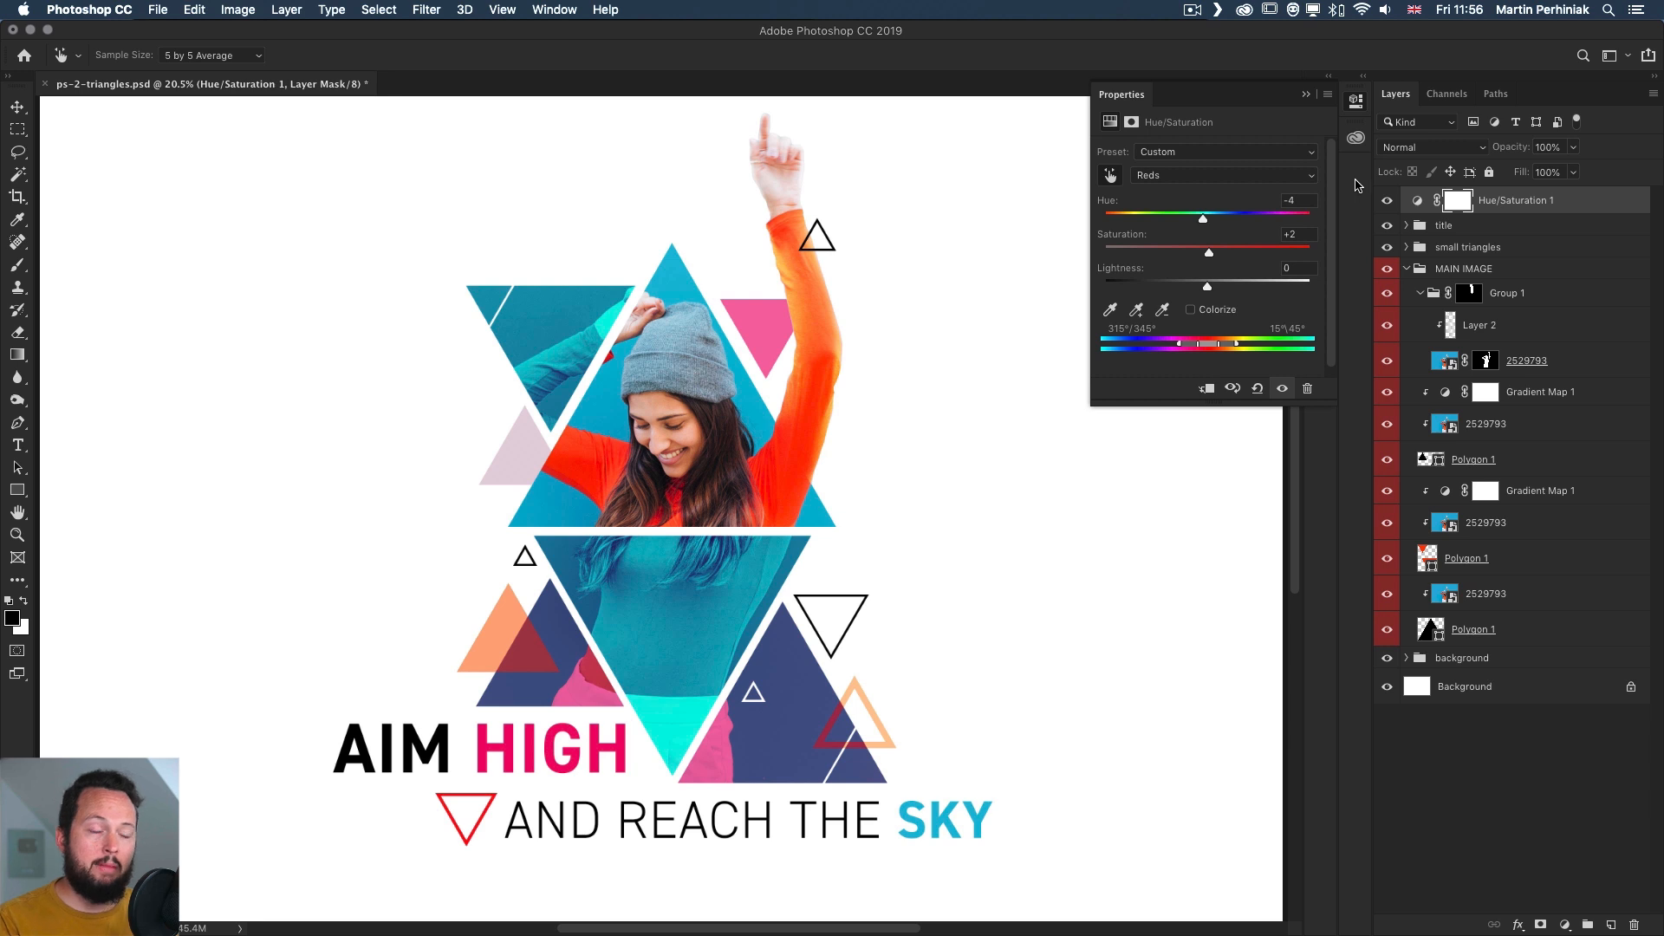
mouse_move(1578, 106)
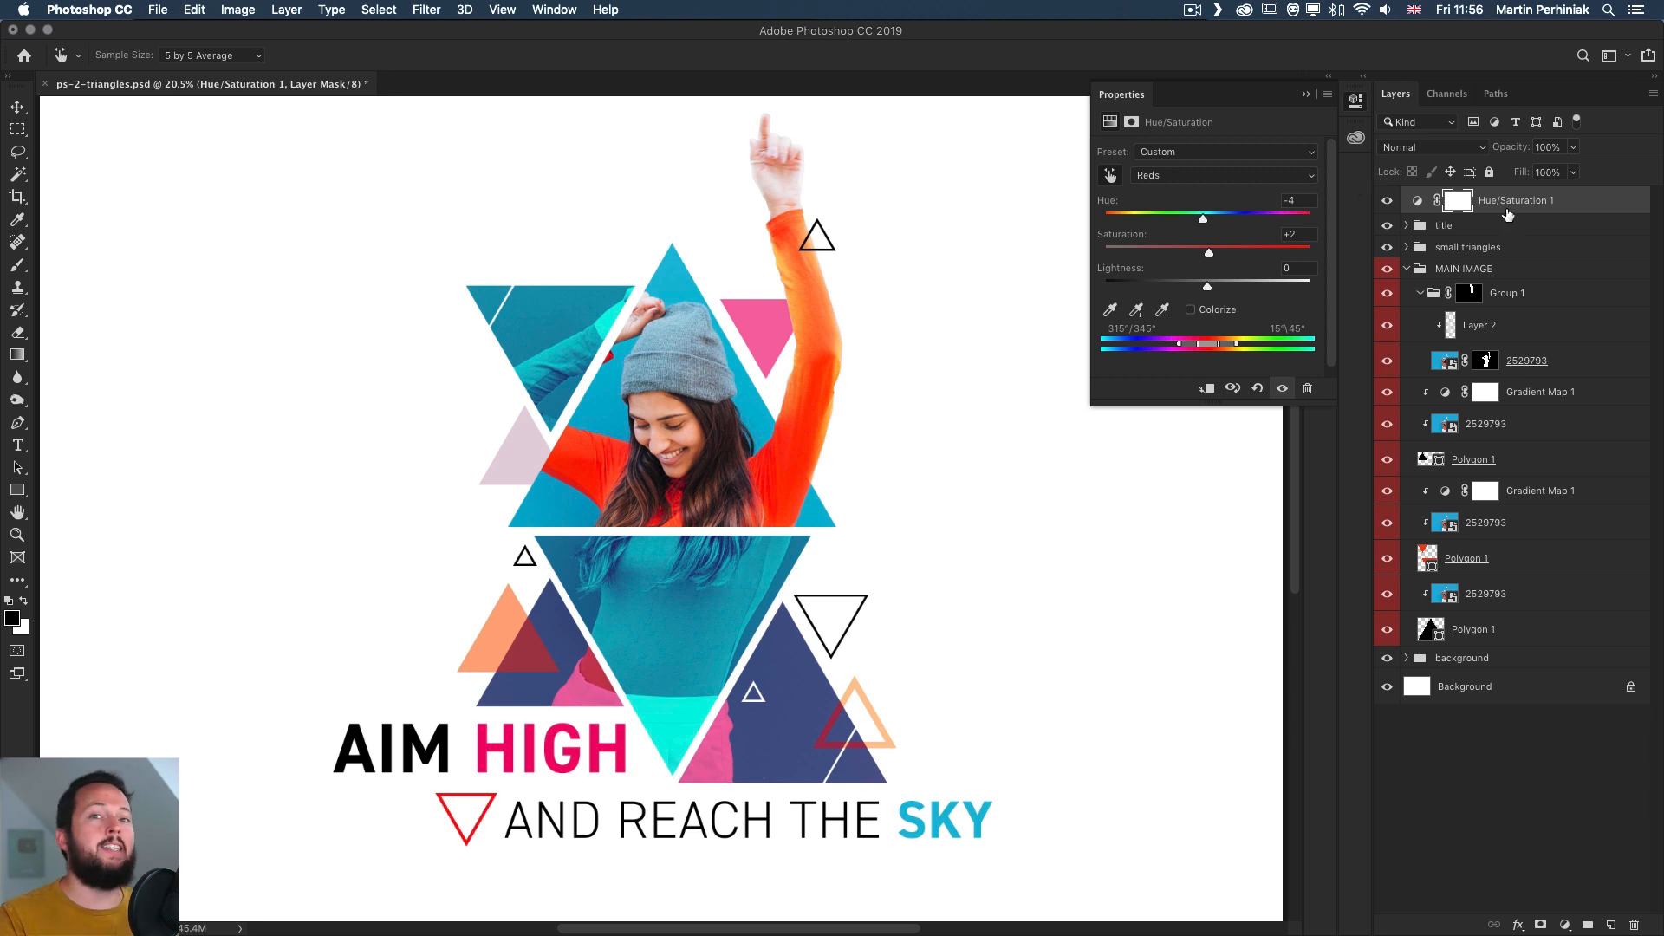
mouse_move(1453, 171)
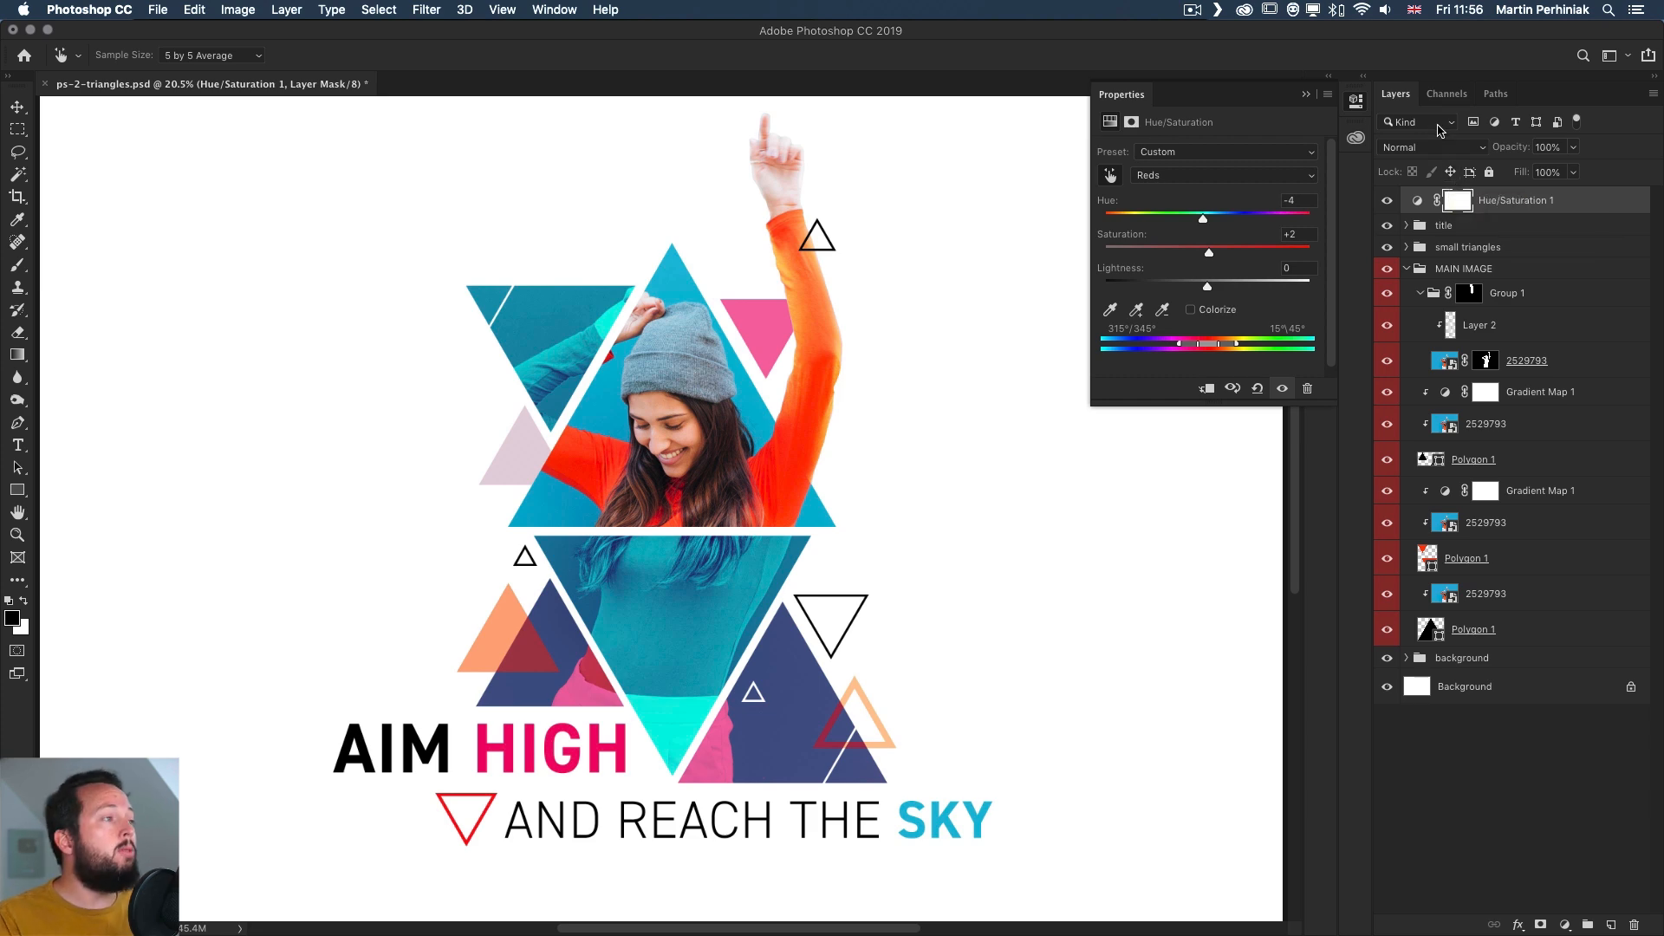
Filter the Layers panel to adjustment layers only and hide them to reveal original colours
left_click(1416, 122)
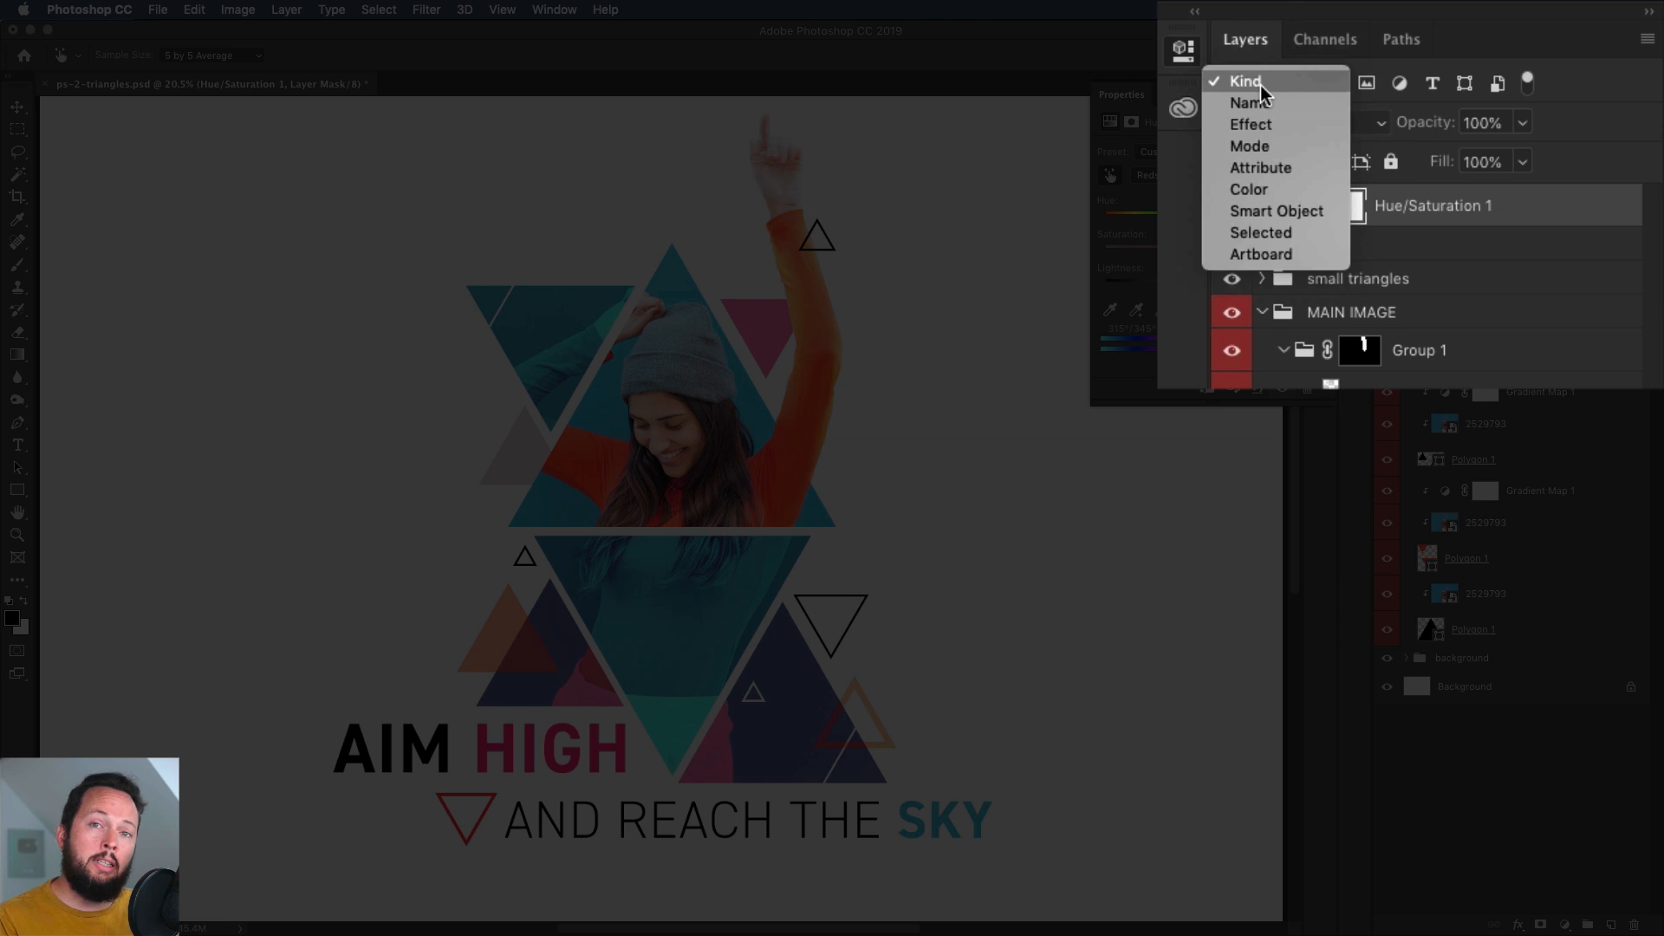
left_click(1245, 82)
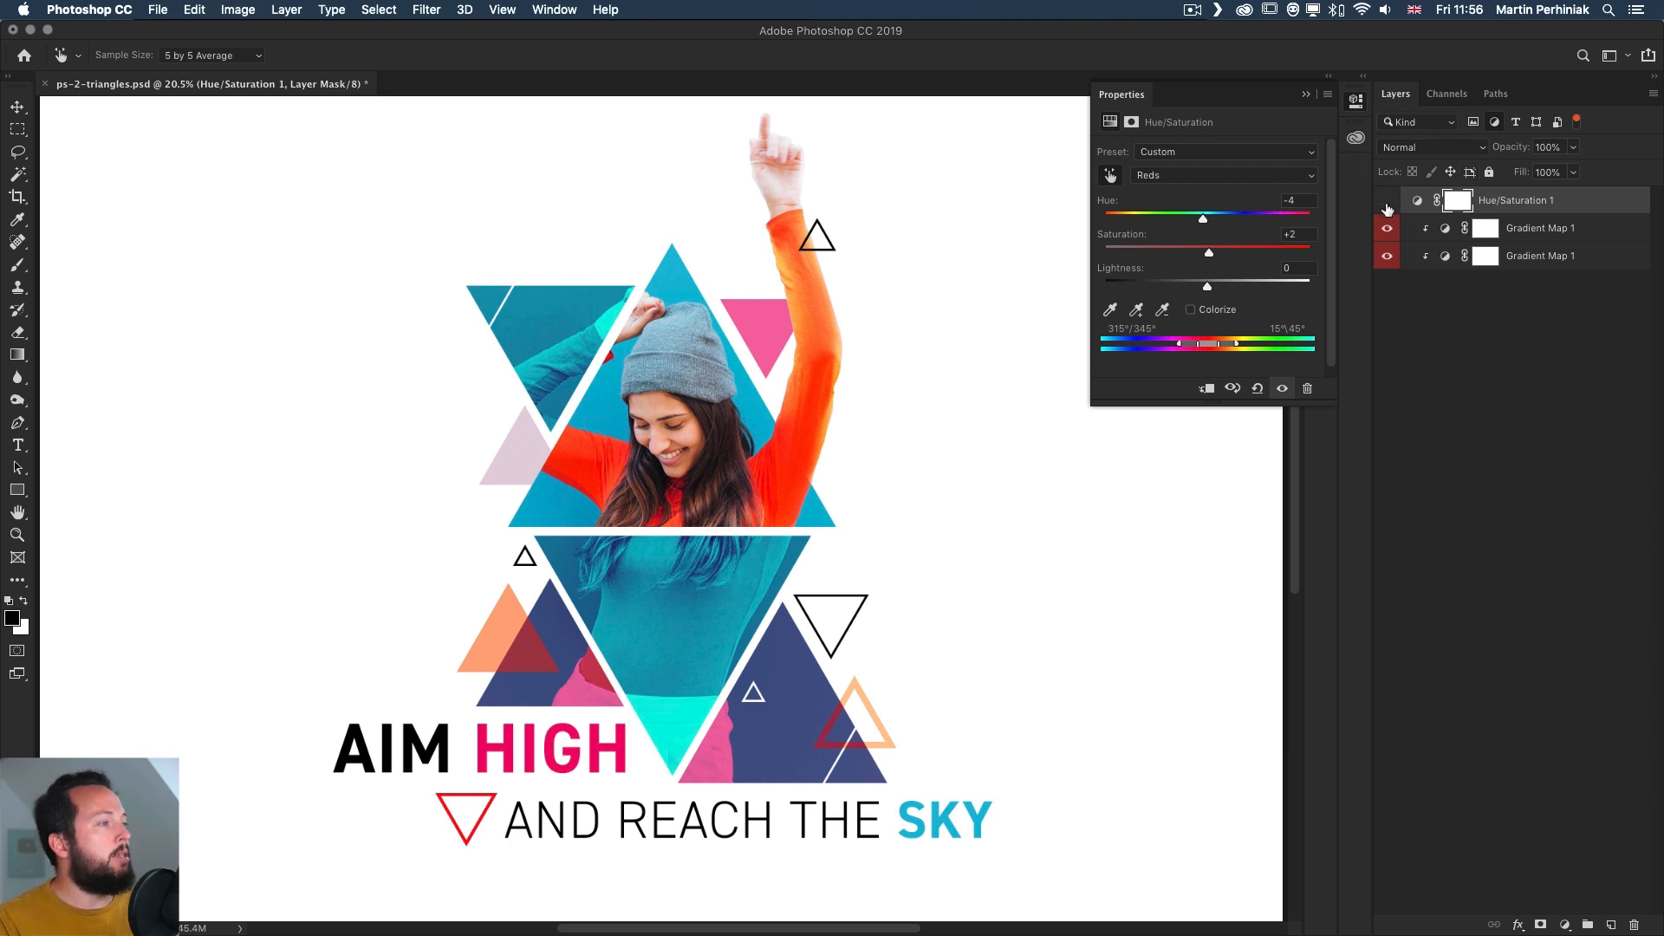
left_click(1387, 209)
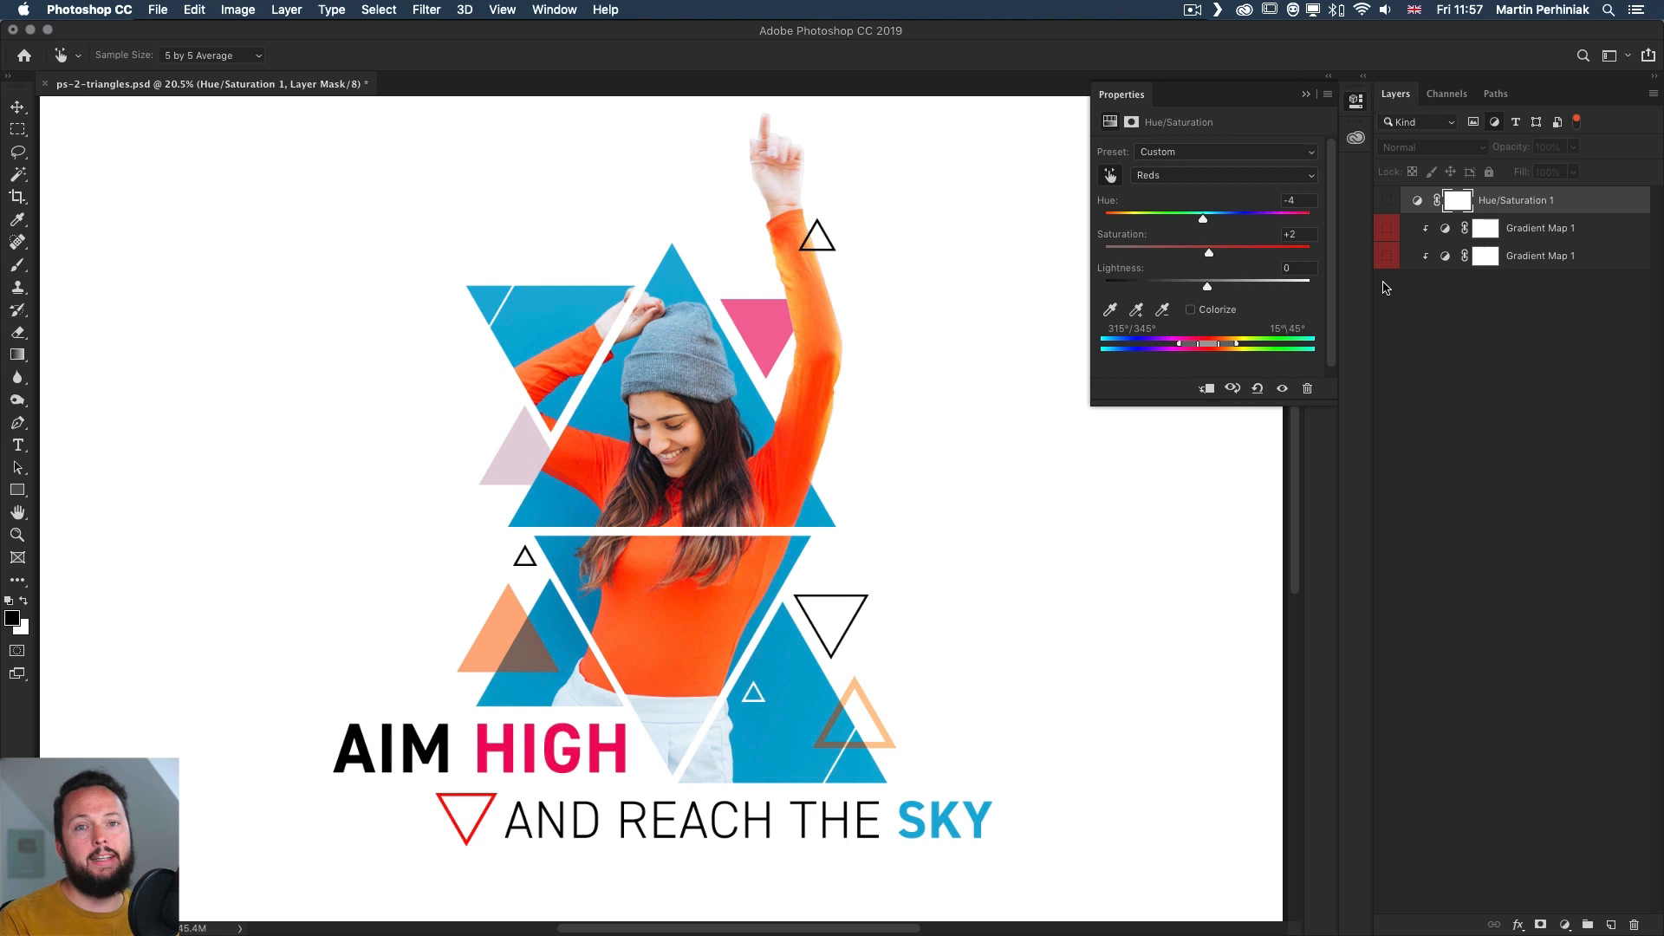
mouse_move(1415, 509)
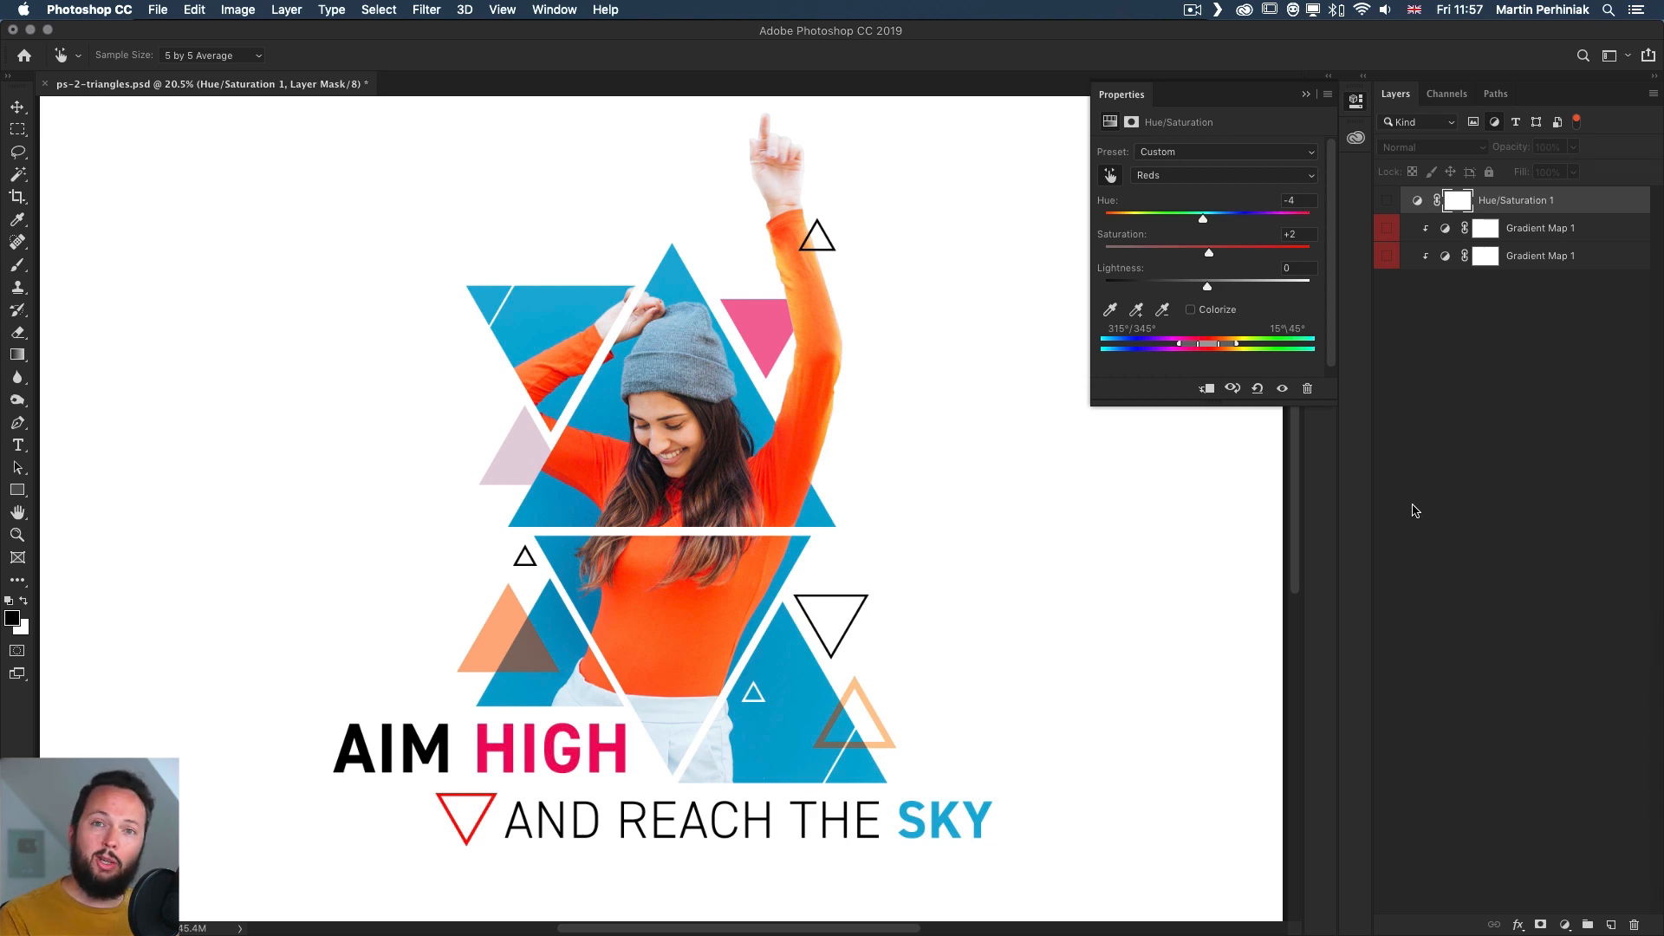